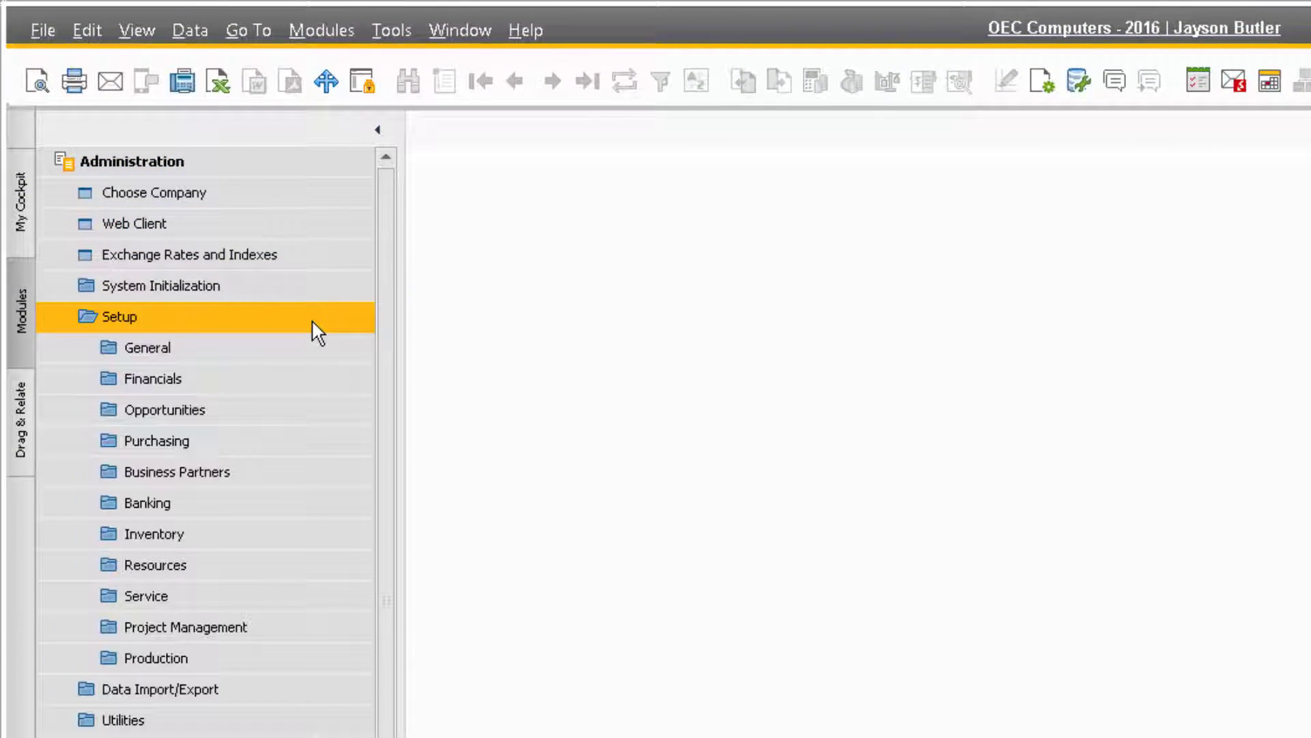
Step: Open Item Groups under Administration > Setup > Inventory
left_click(153, 534)
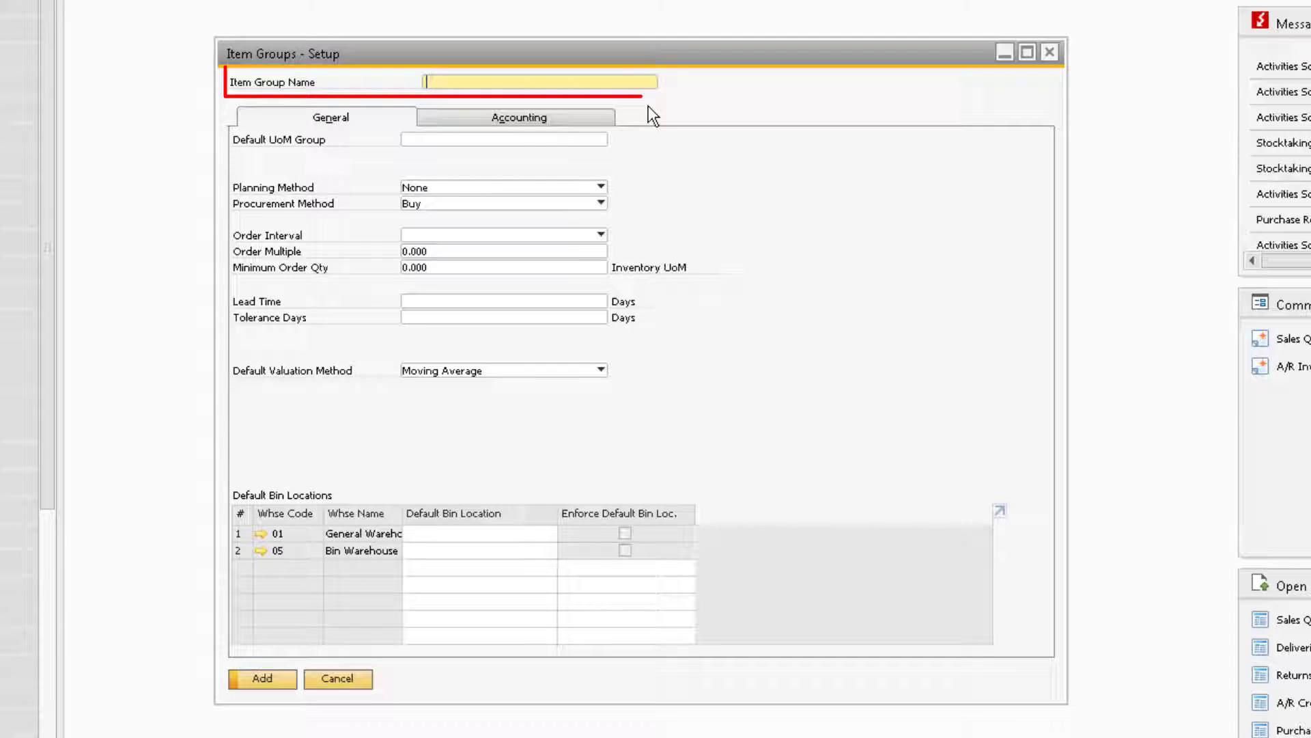
Step: Enter TEST as the item group name and go to the Default UoM Group field
type("TEs")
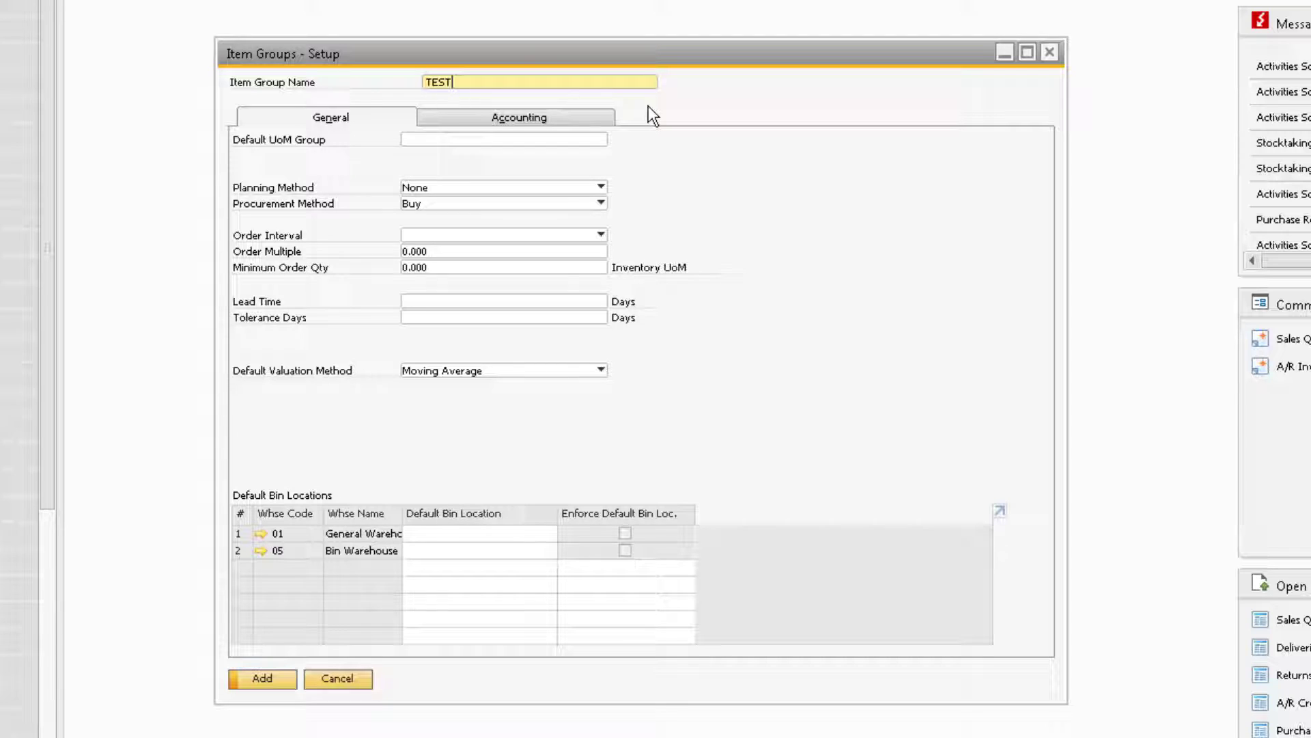
left_click(329, 117)
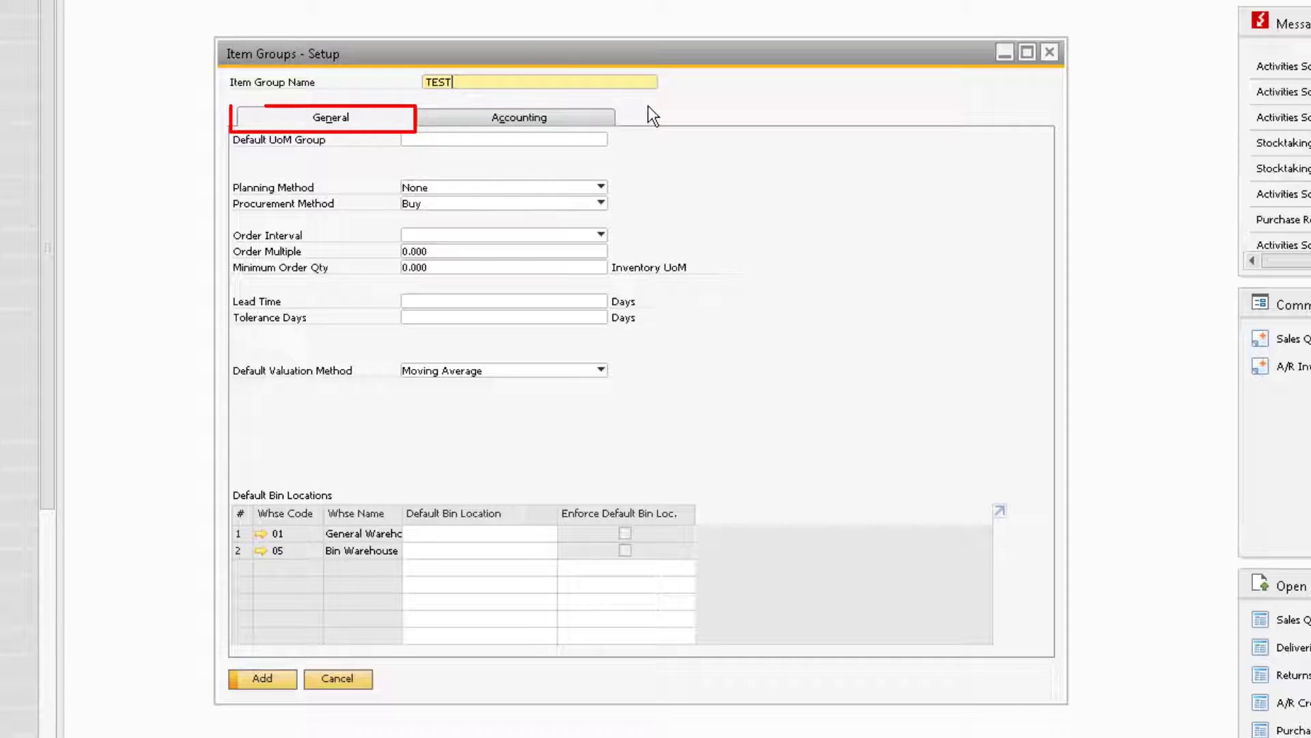
left_click(502, 140)
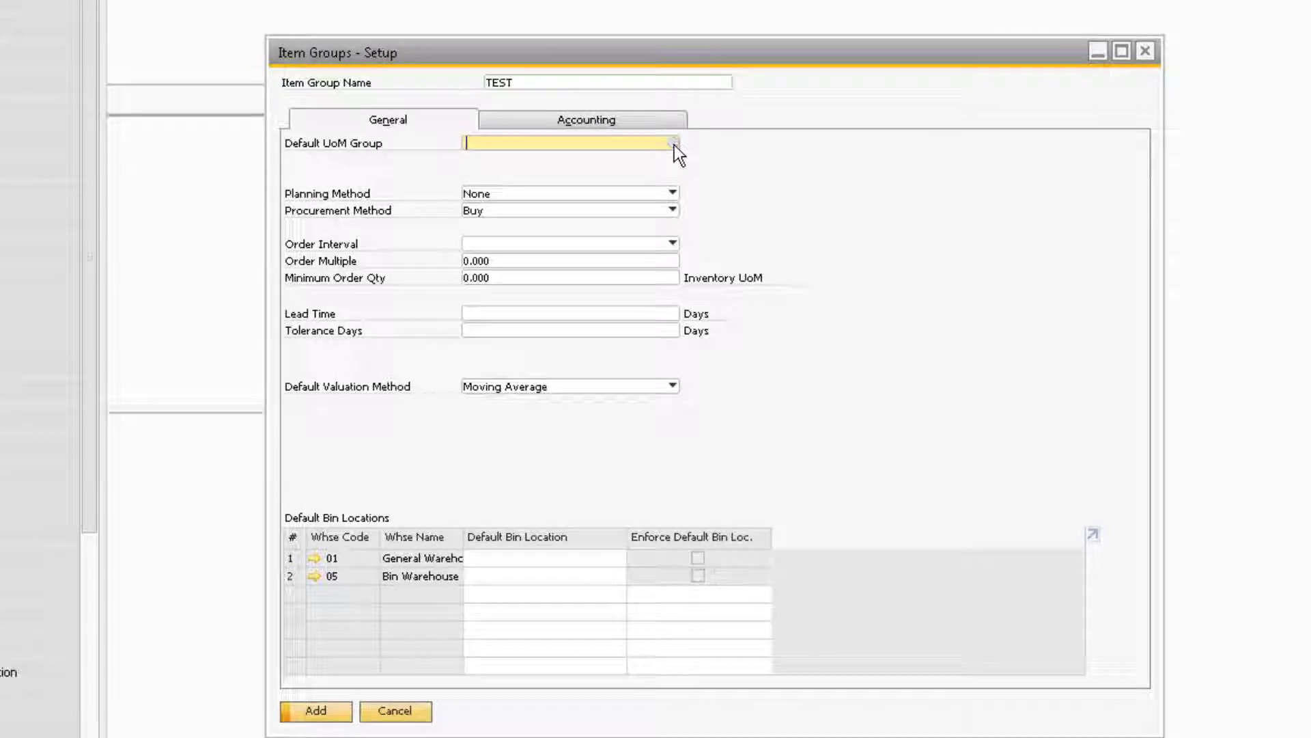
Step: Choose EA as default UoM group and Case as default inventory UoM
left_click(670, 143)
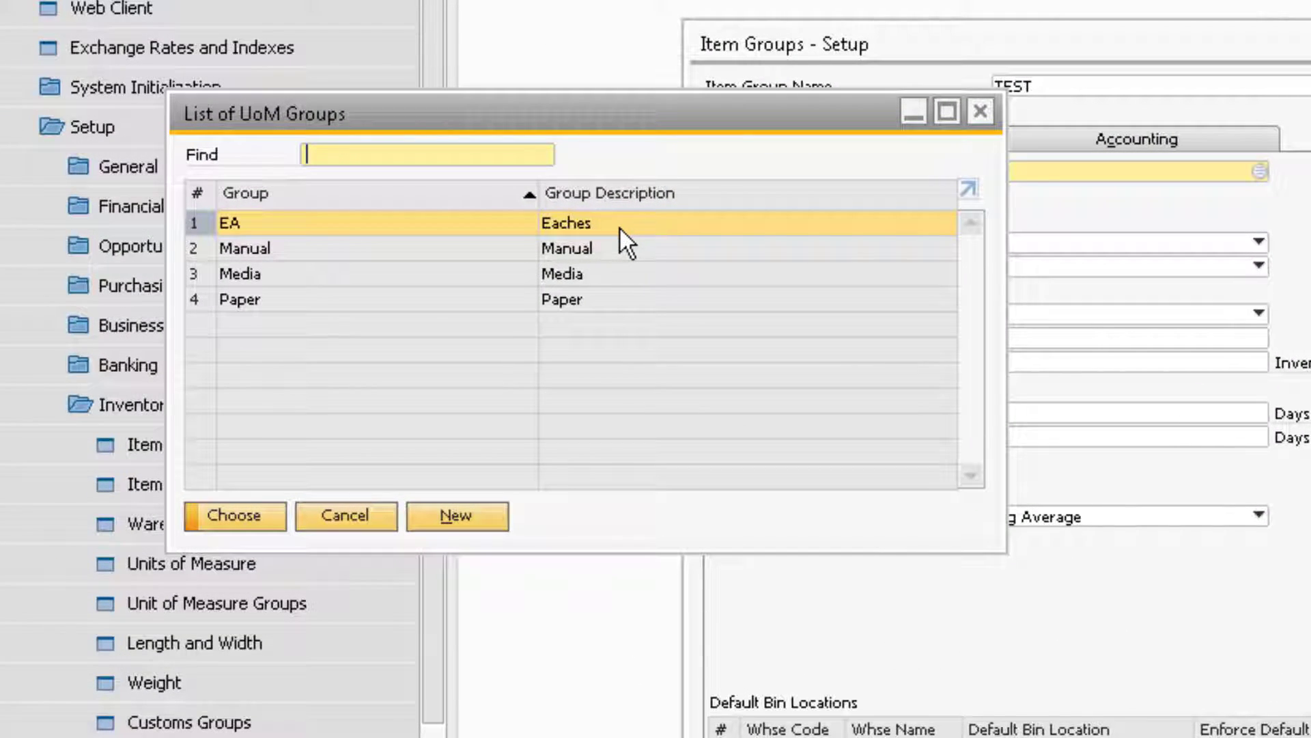
left_click(234, 514)
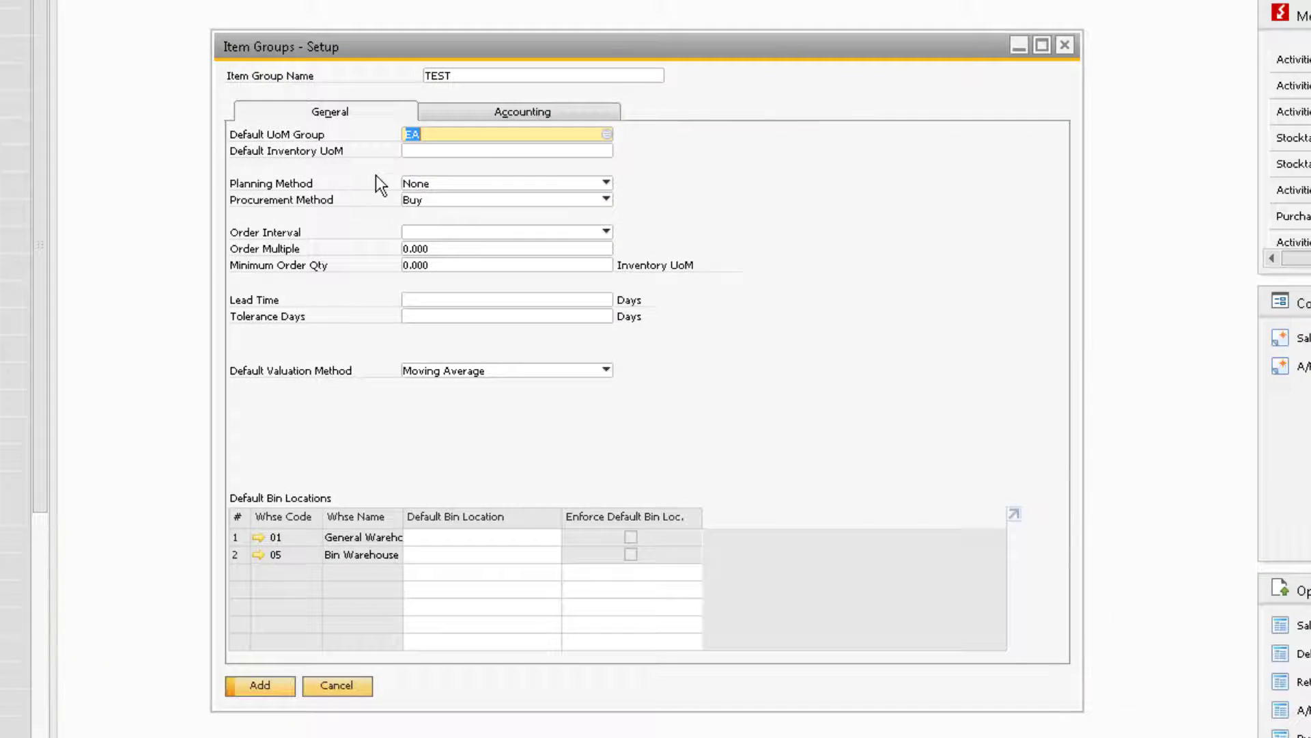
mouse_move(633, 163)
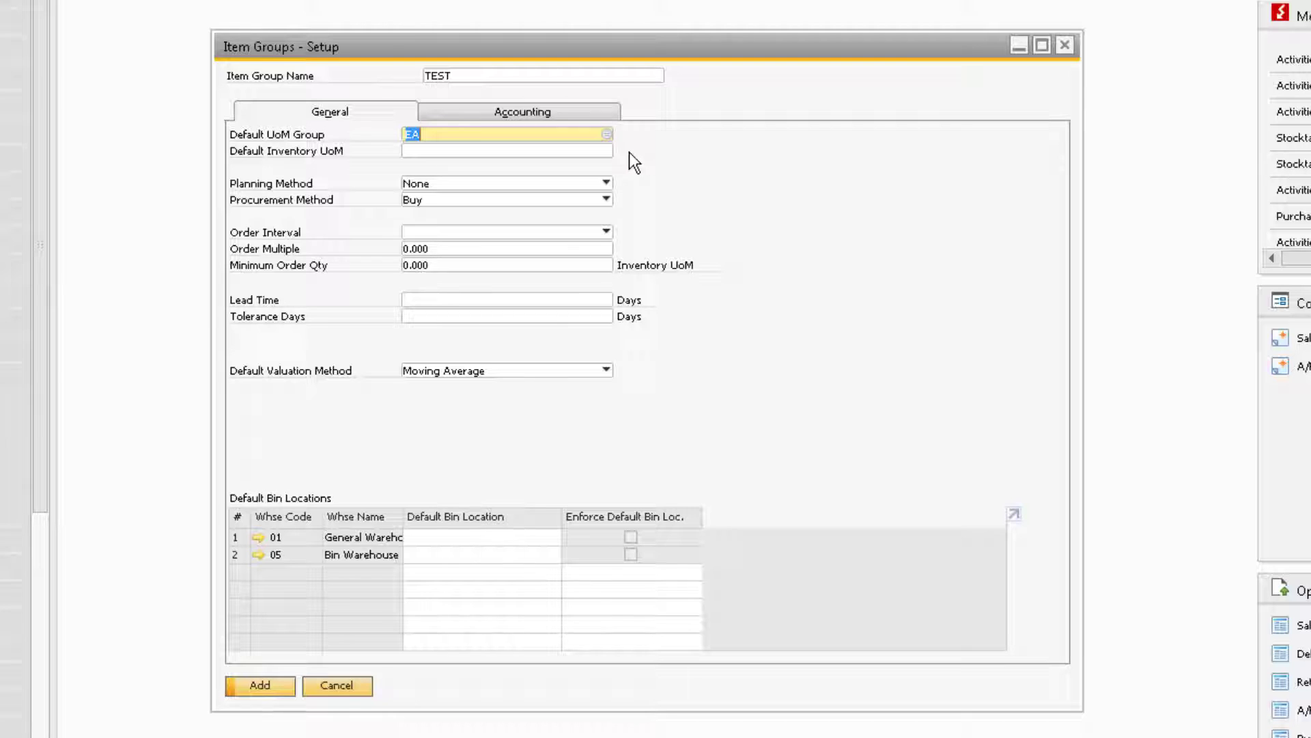
mouse_move(622, 159)
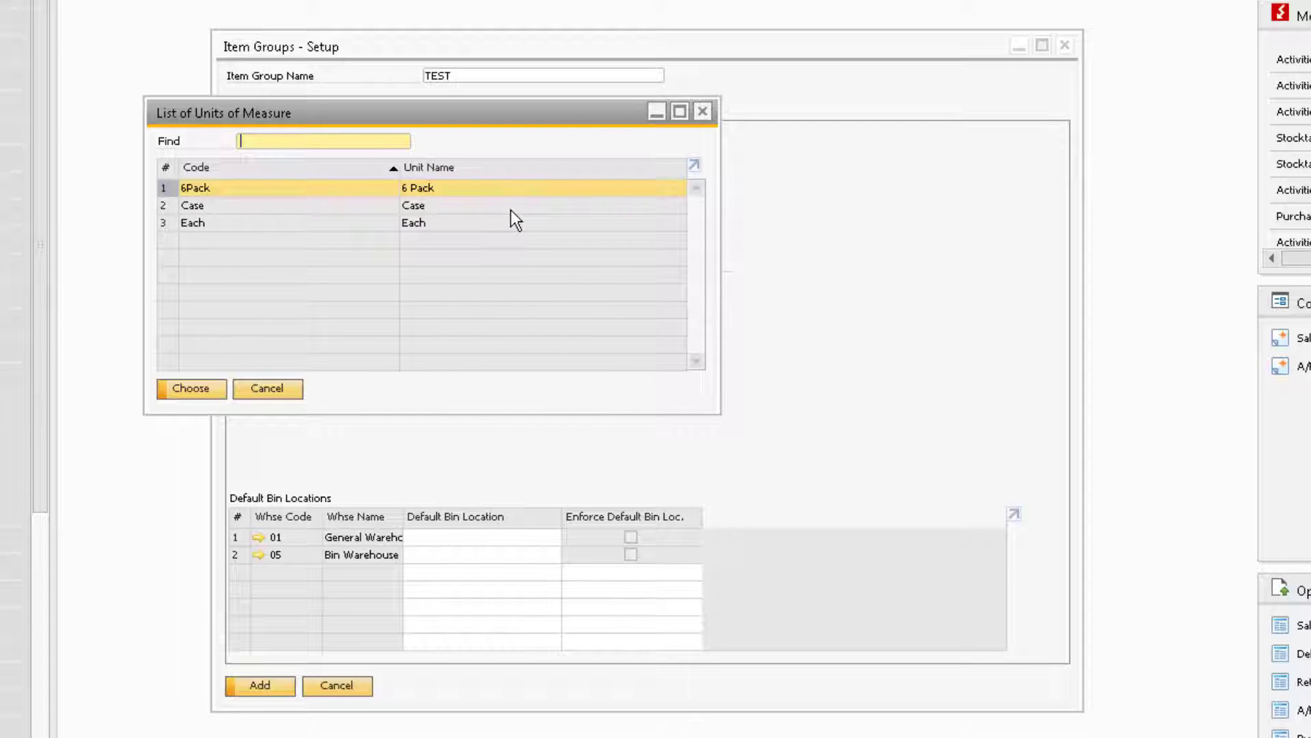
left_click(190, 388)
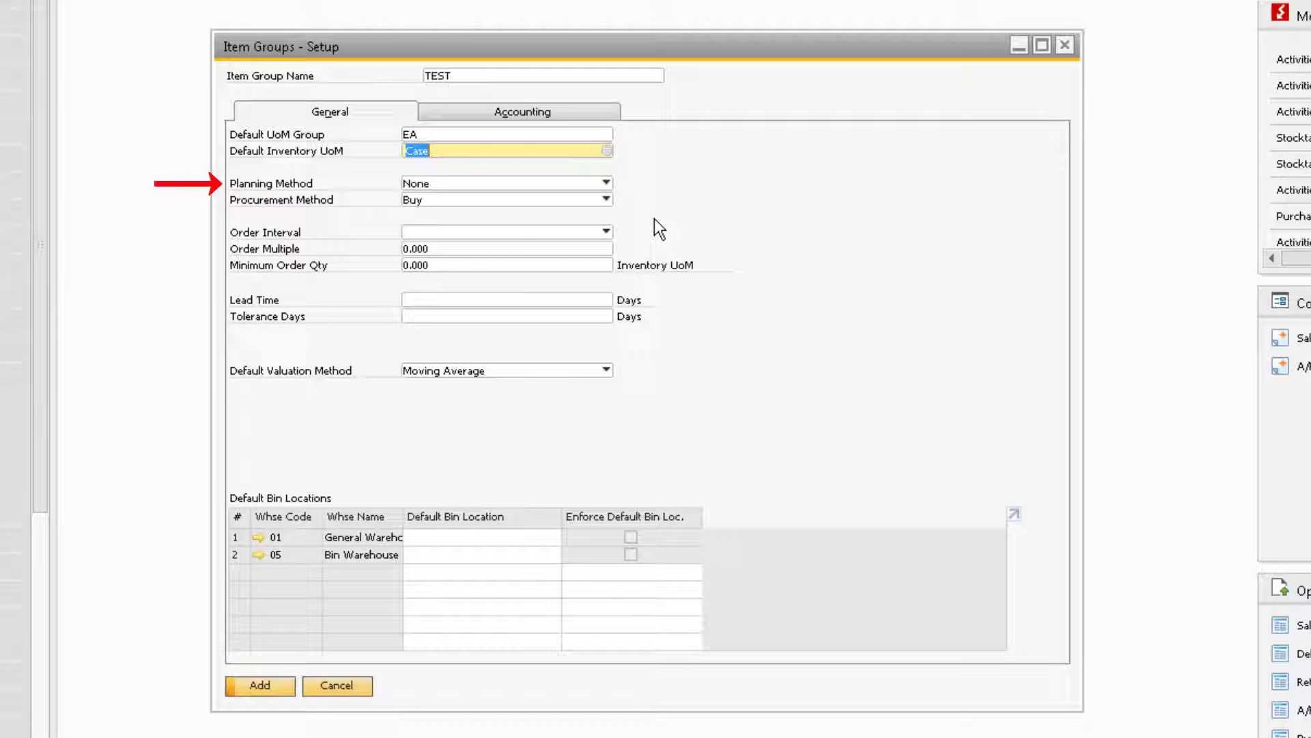
Step: Set planning method MRP, procurement Make, component warehouse From Bill of Materials Line
left_click(600, 183)
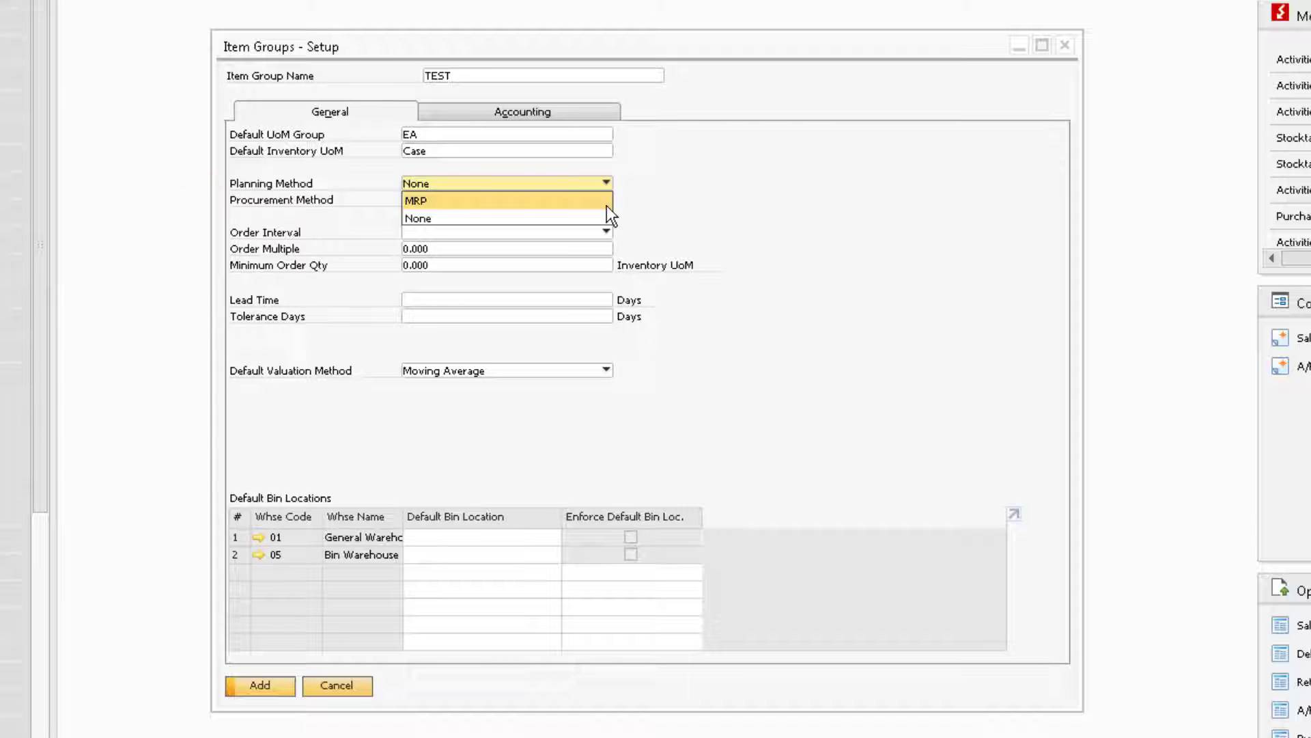
left_click(417, 200)
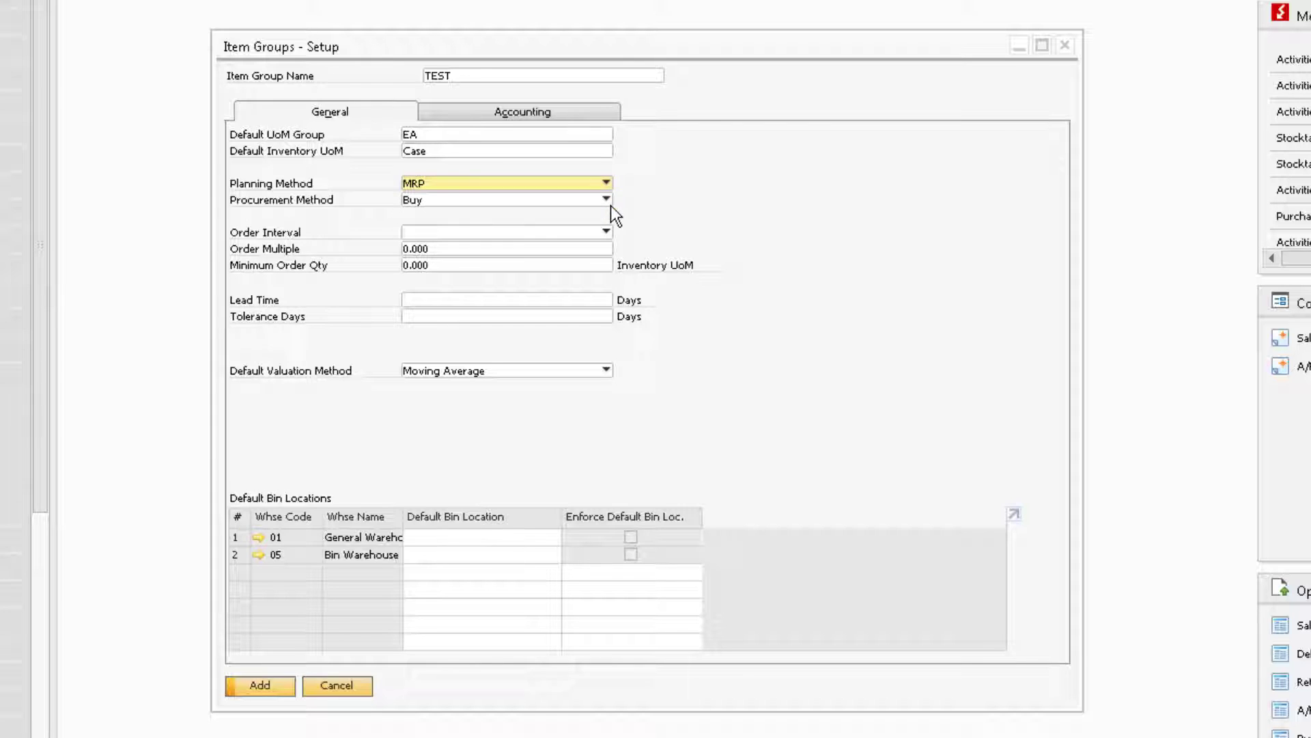
mouse_move(627, 216)
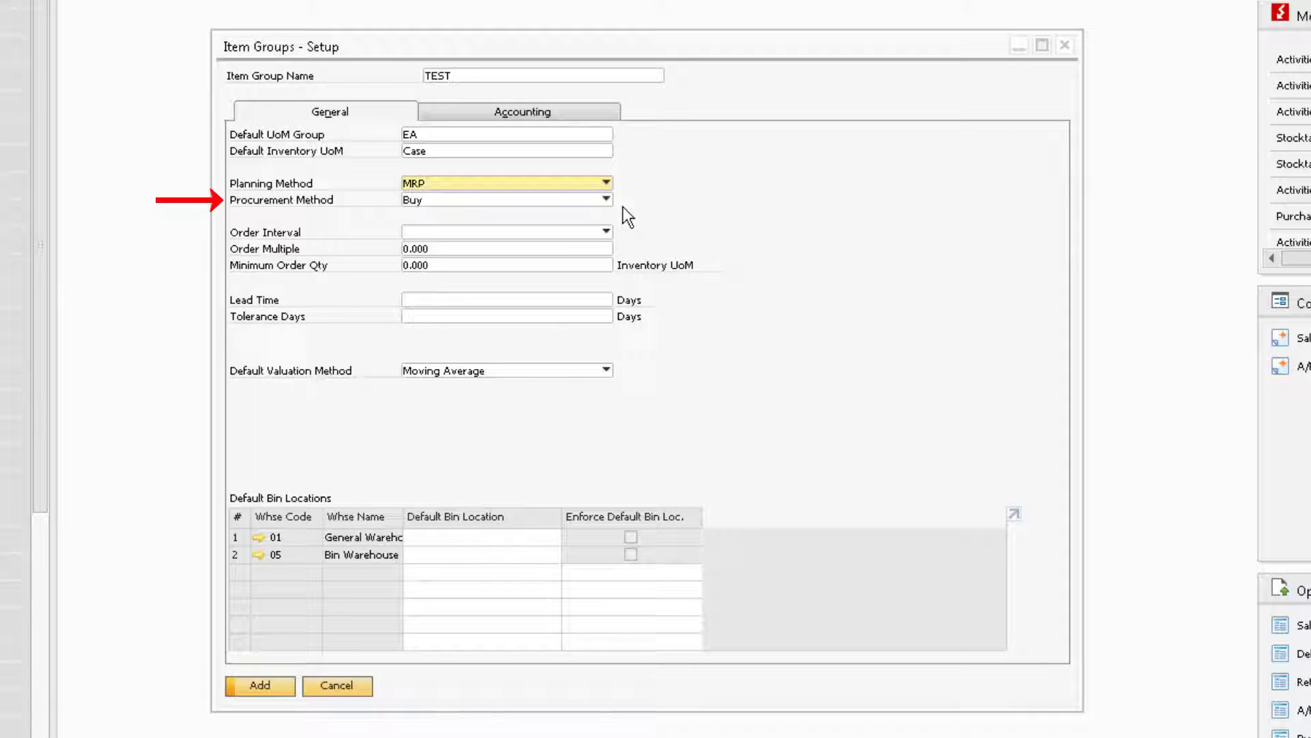
left_click(604, 198)
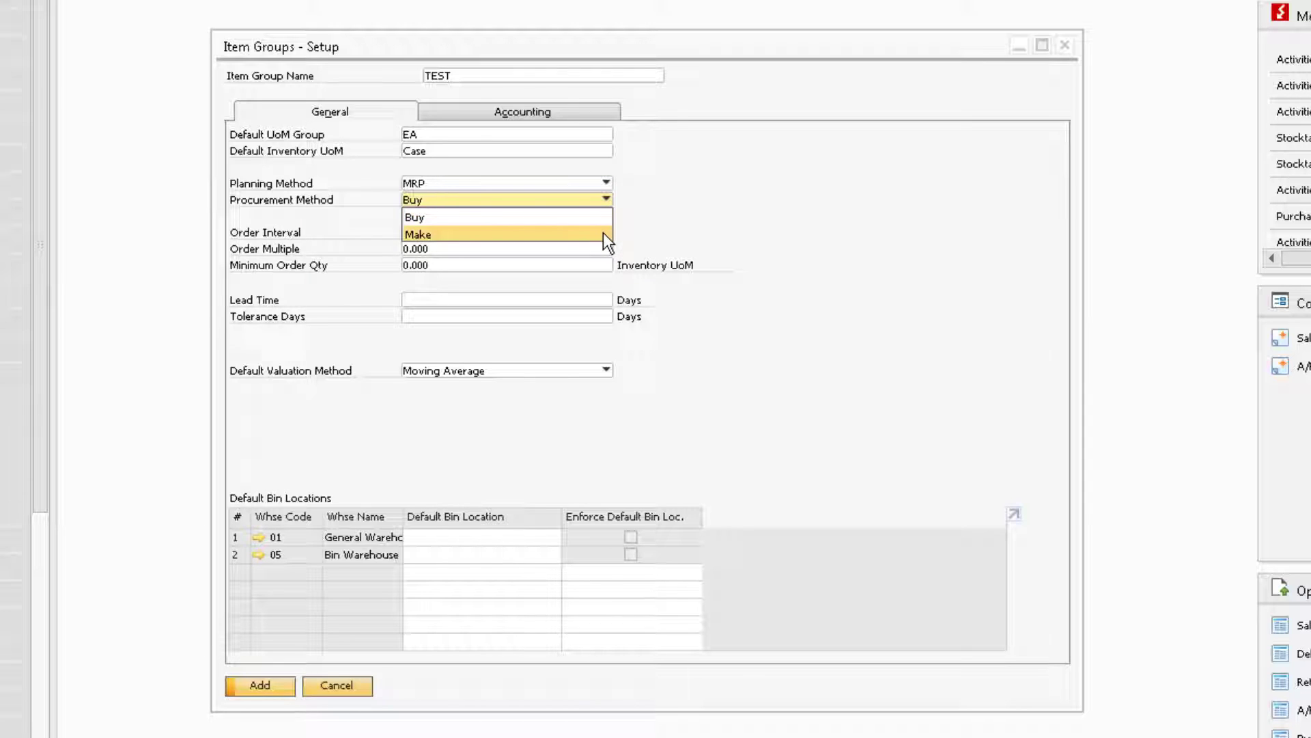
left_click(417, 235)
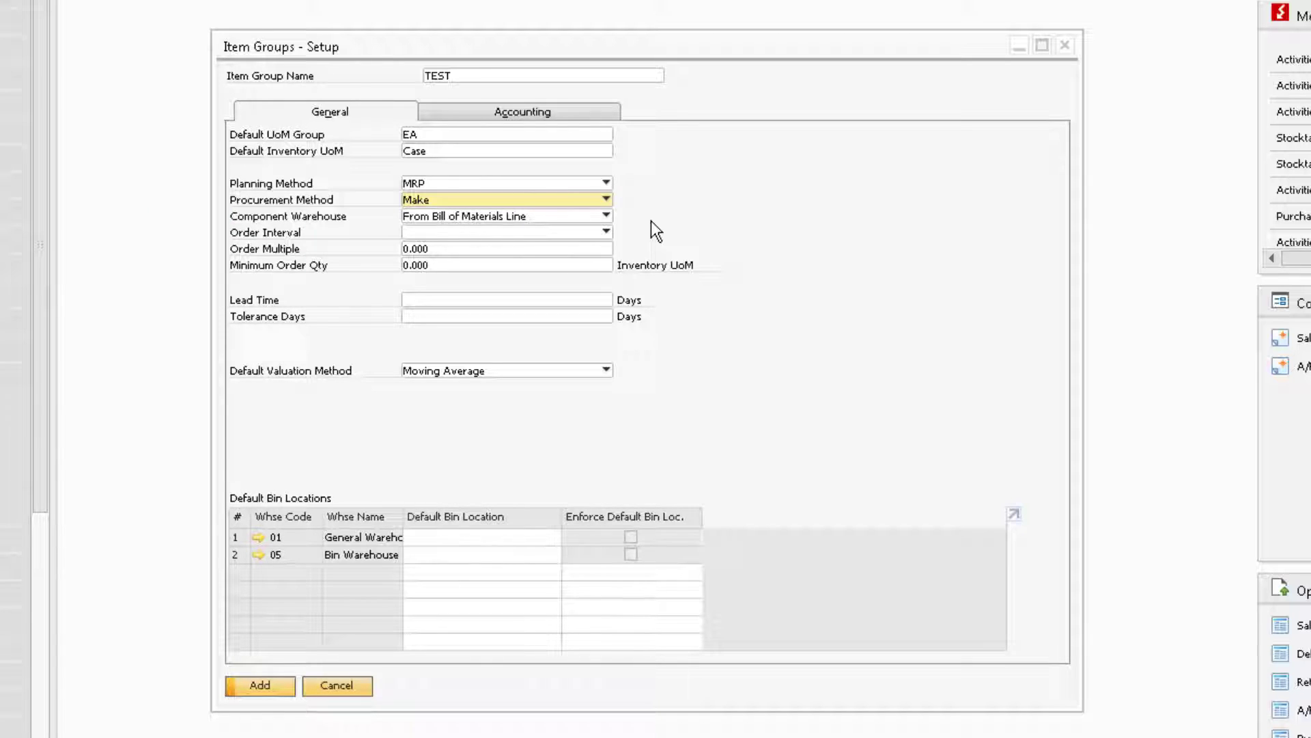
left_click(605, 216)
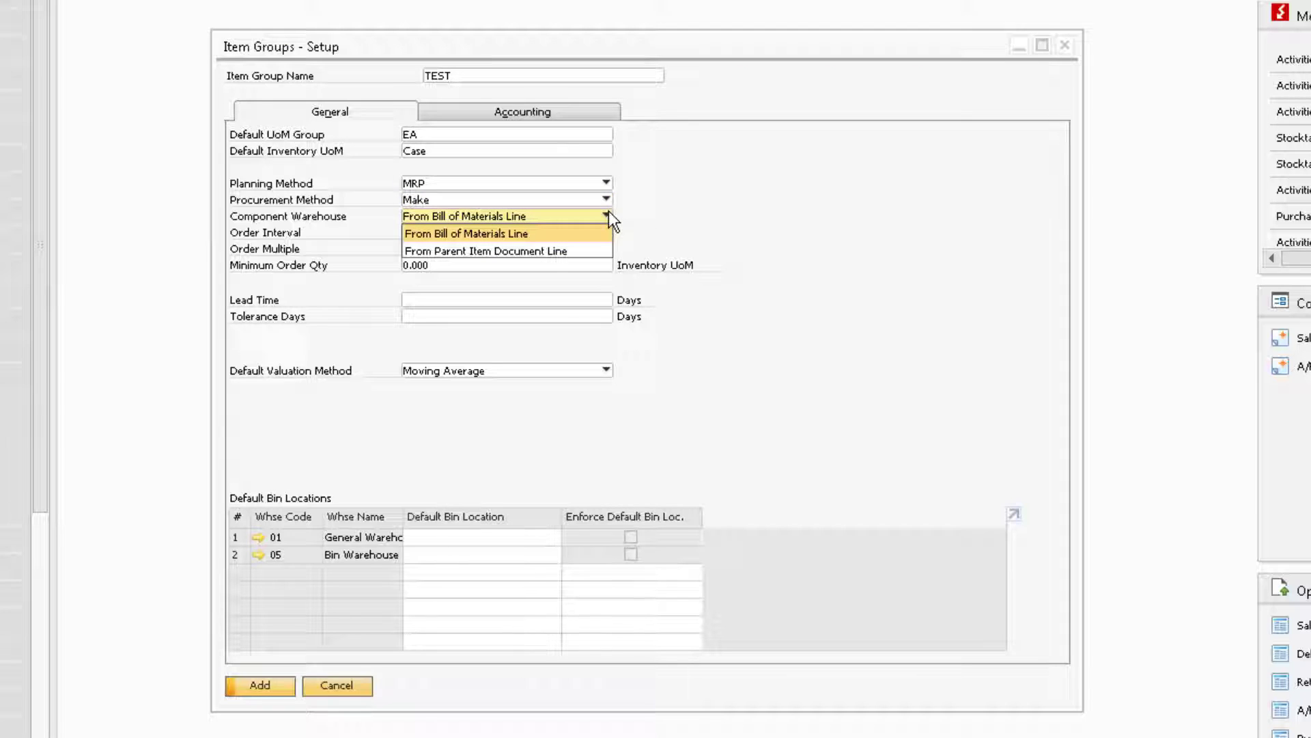
mouse_move(610, 231)
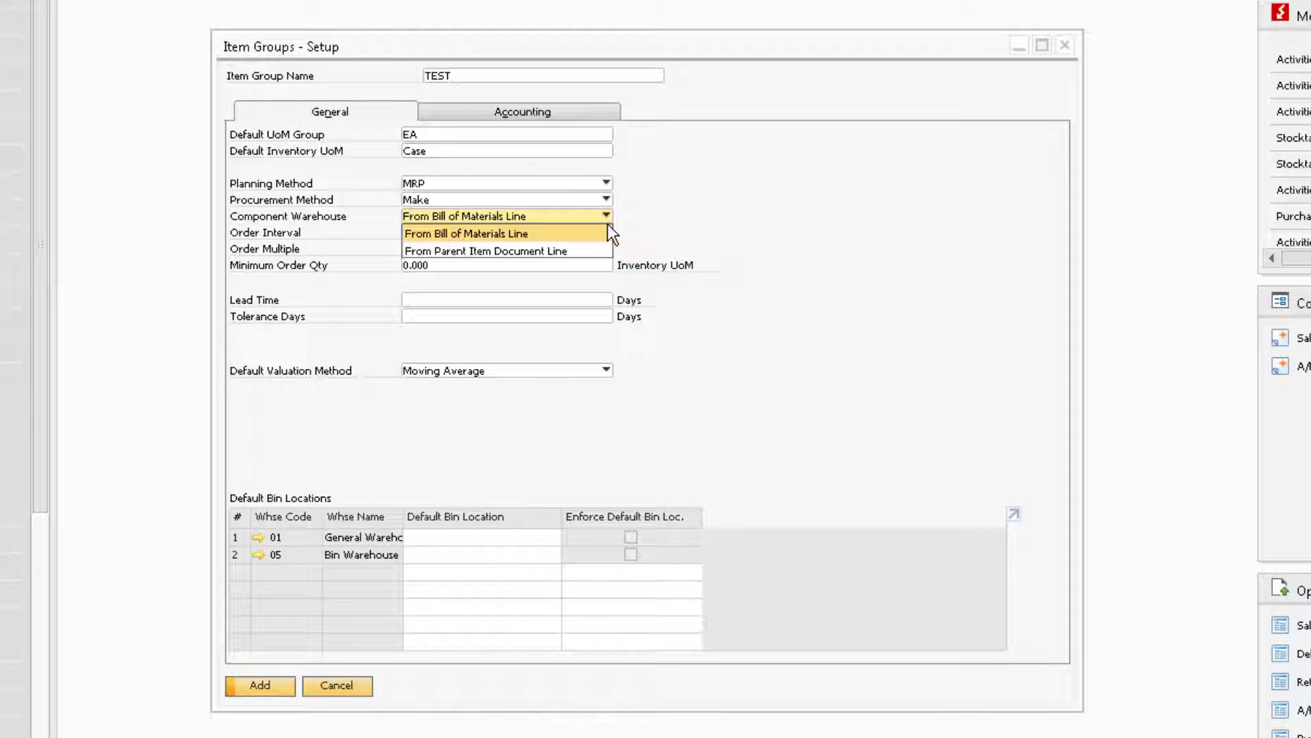
left_click(465, 232)
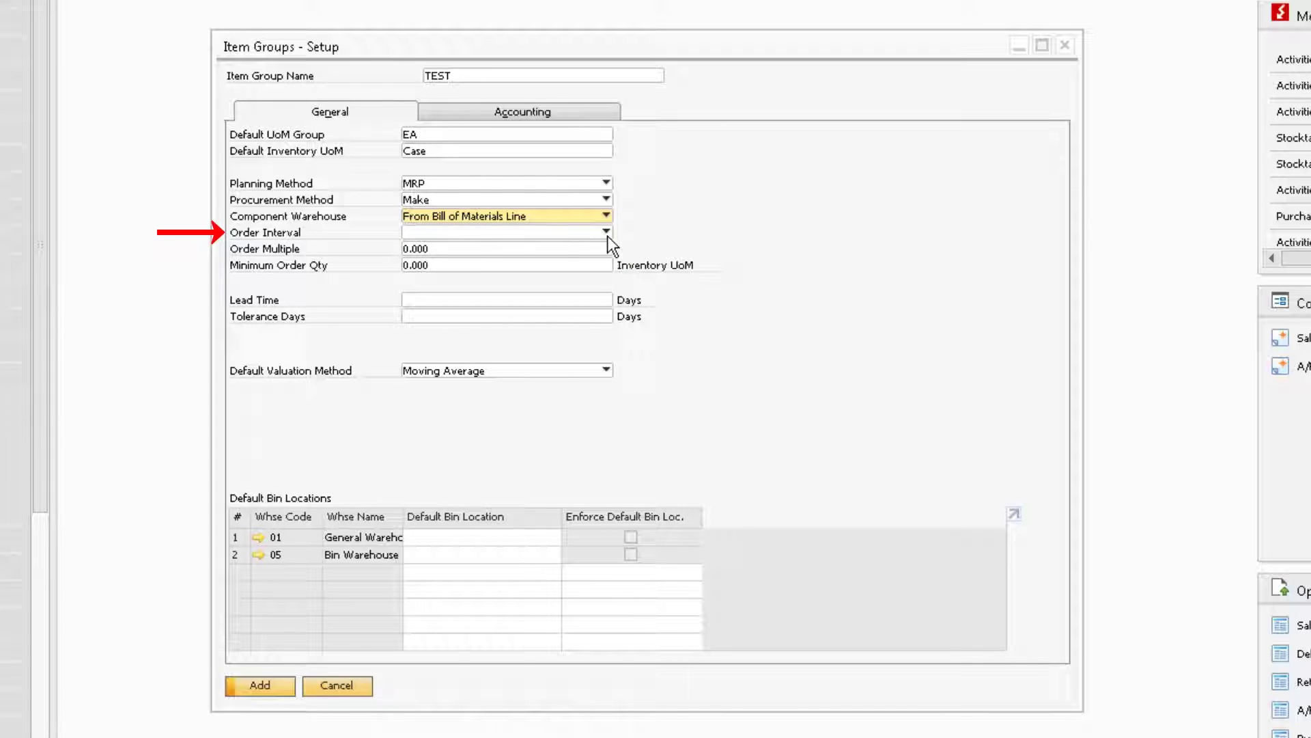
left_click(605, 231)
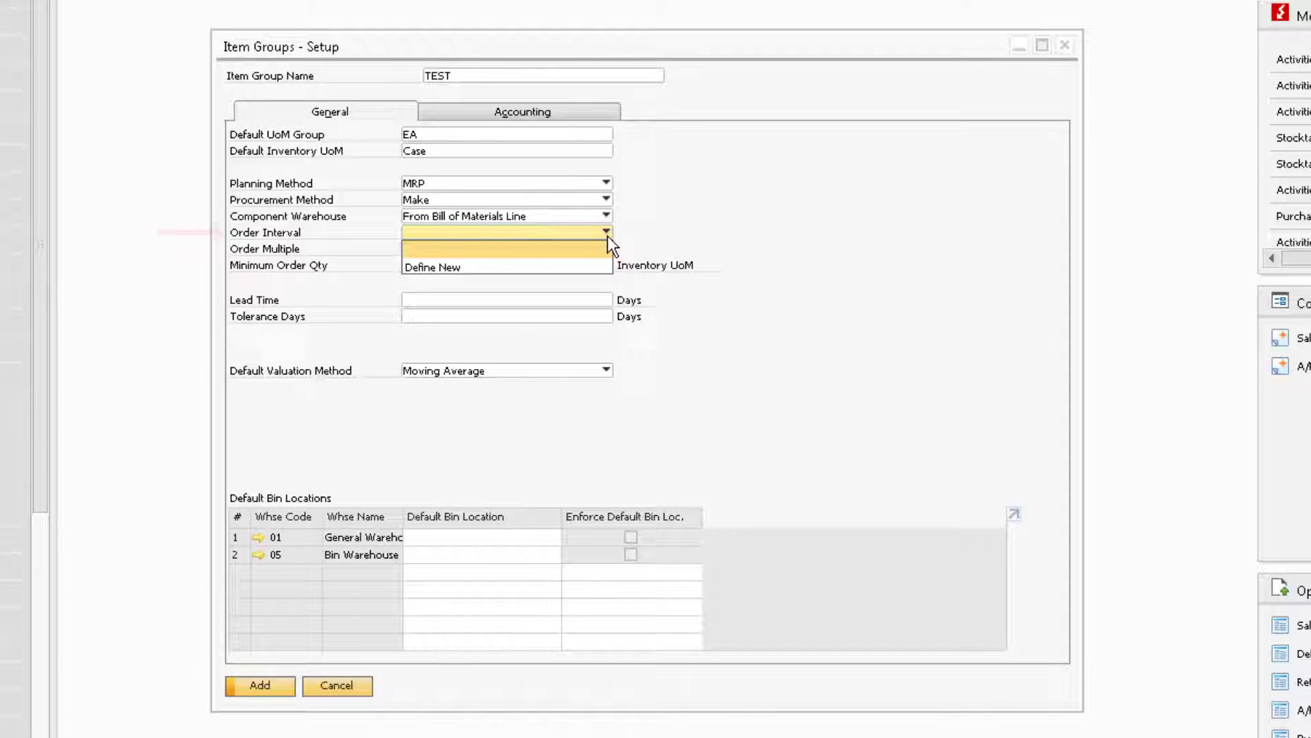
mouse_move(602, 272)
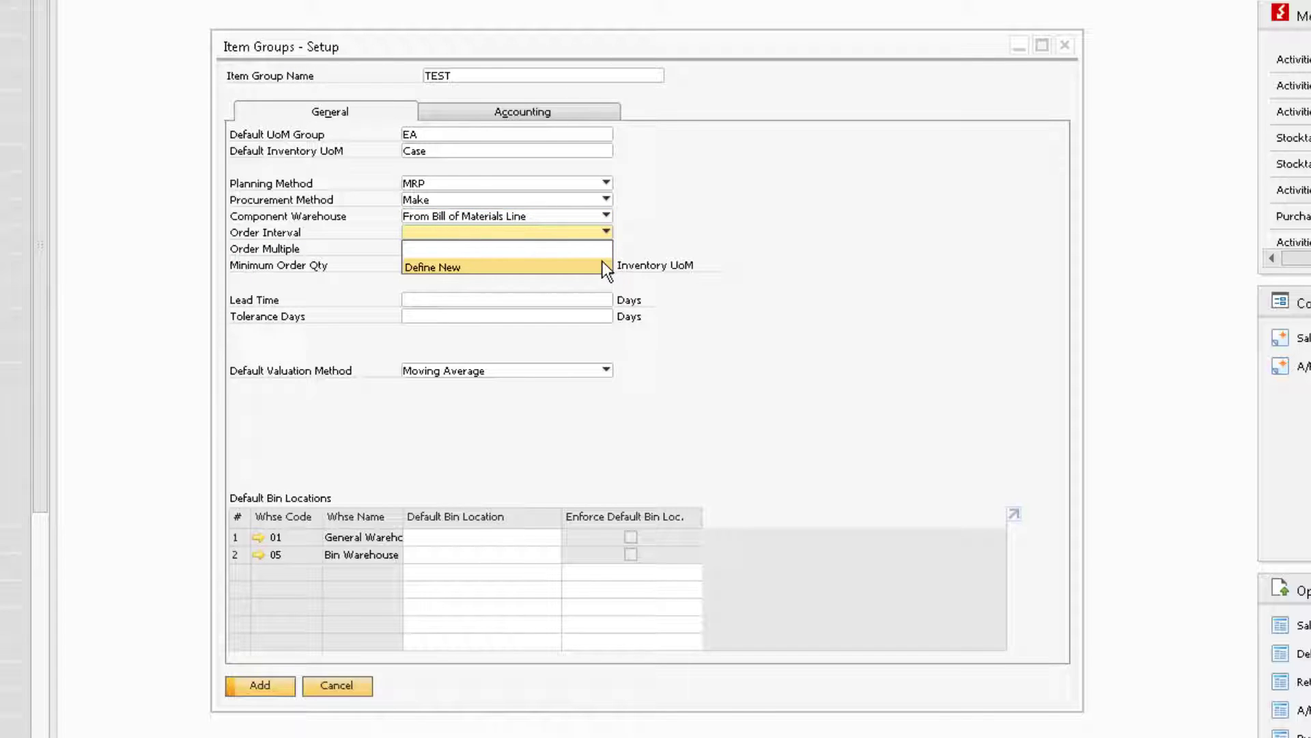
left_click(433, 265)
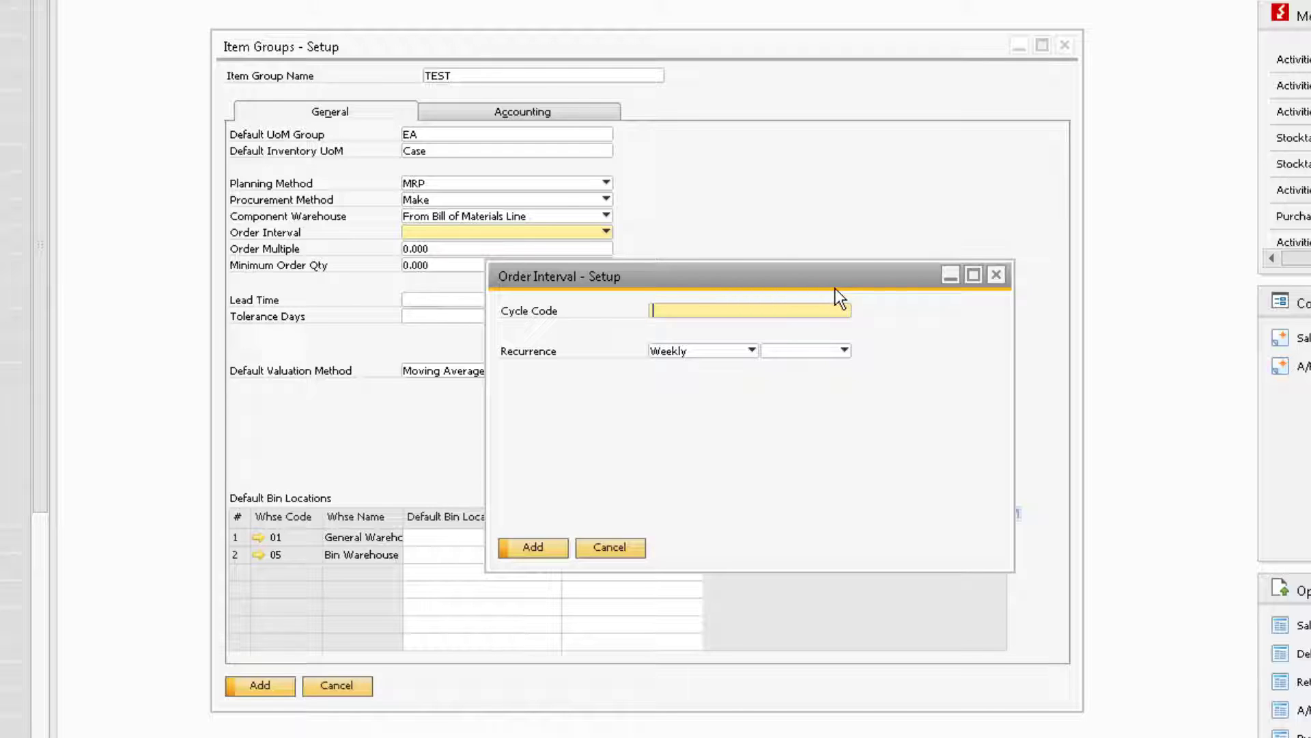
mouse_move(845, 297)
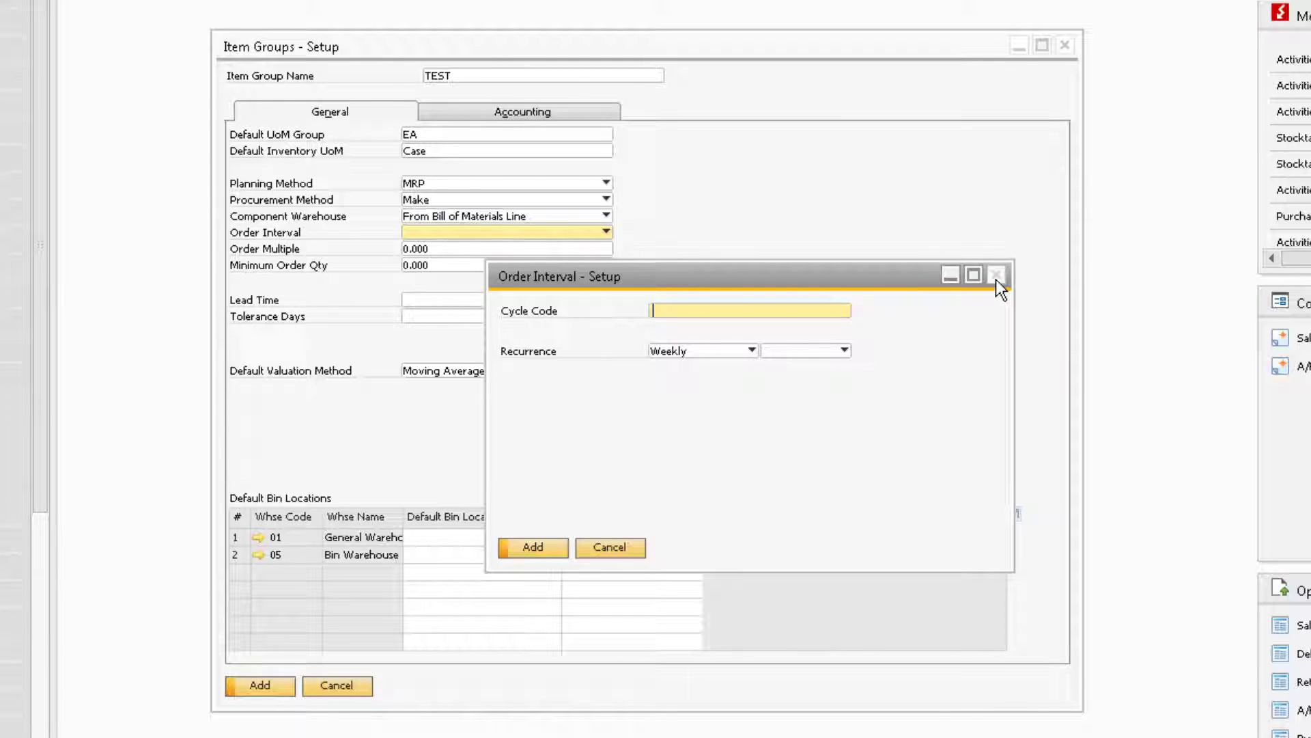
left_click(995, 275)
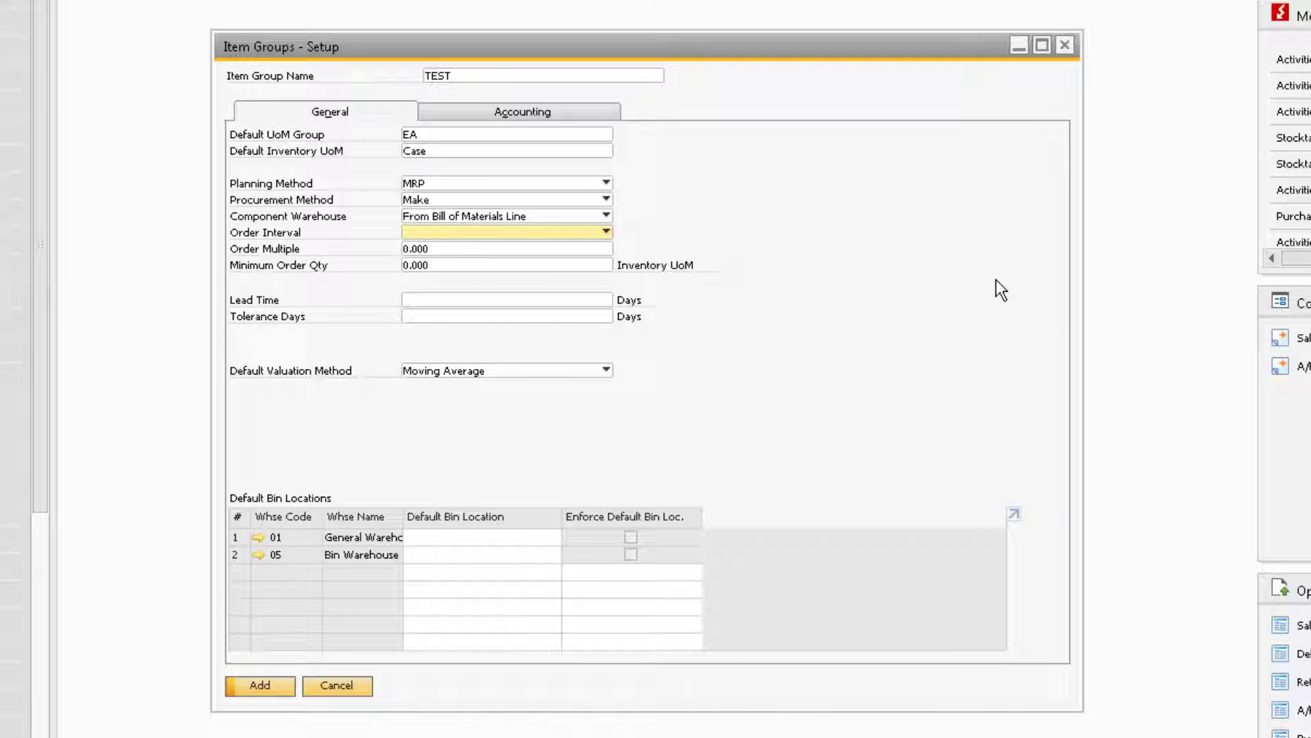
mouse_move(686, 239)
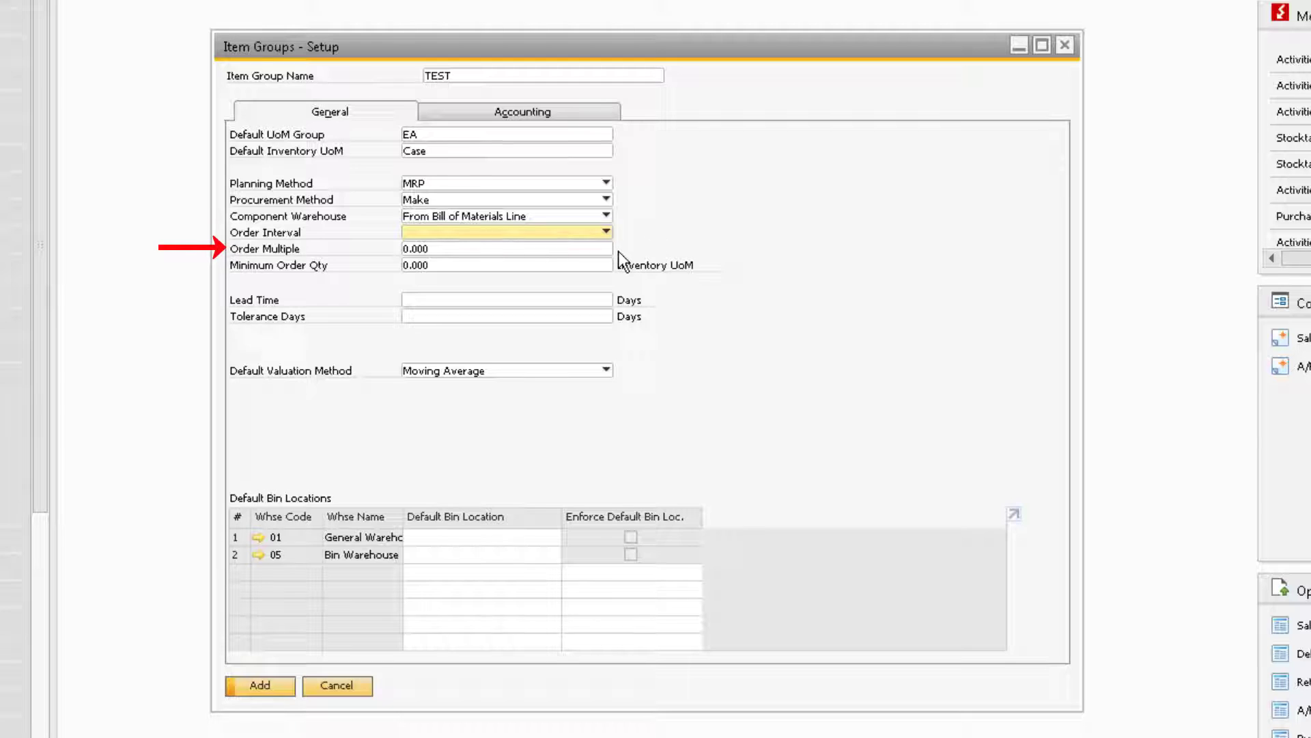
Step: Enter order multiple 12, minimum order quantity 24, lead time 5, tolerance days 0
left_click(502, 249)
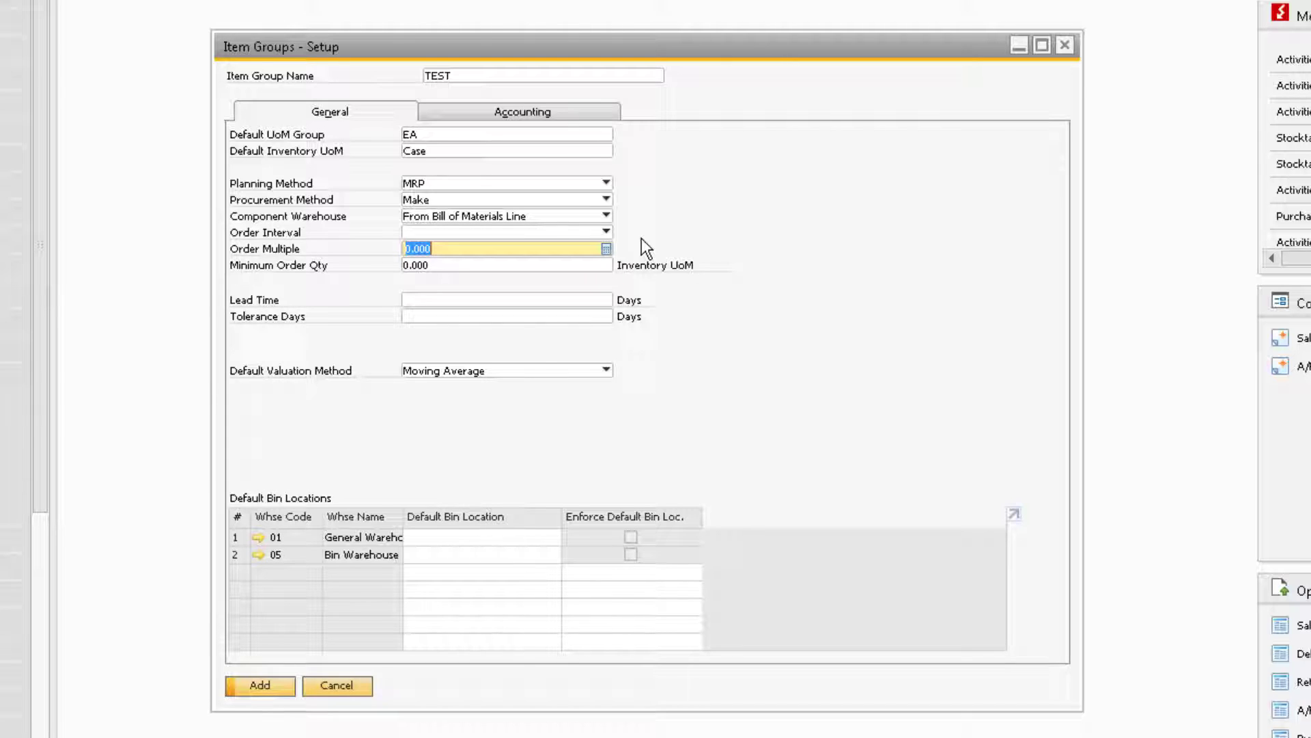
type("12")
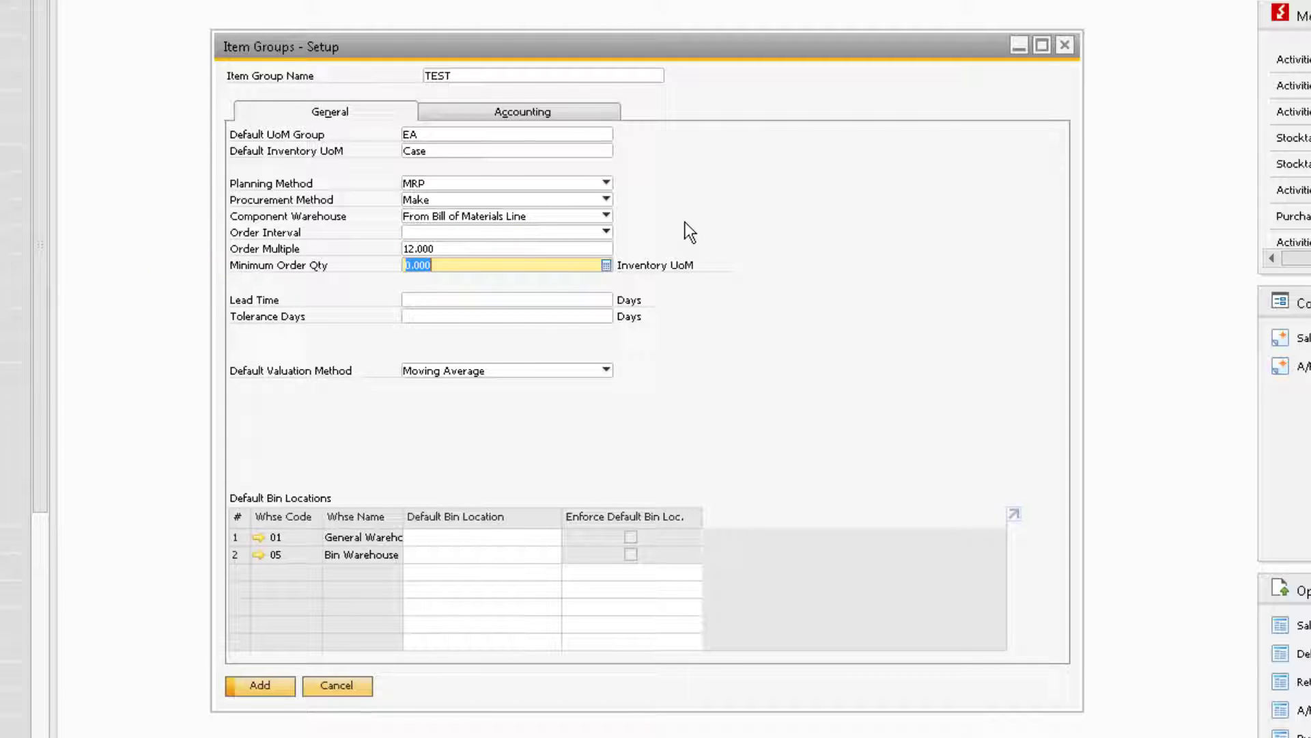
type("24")
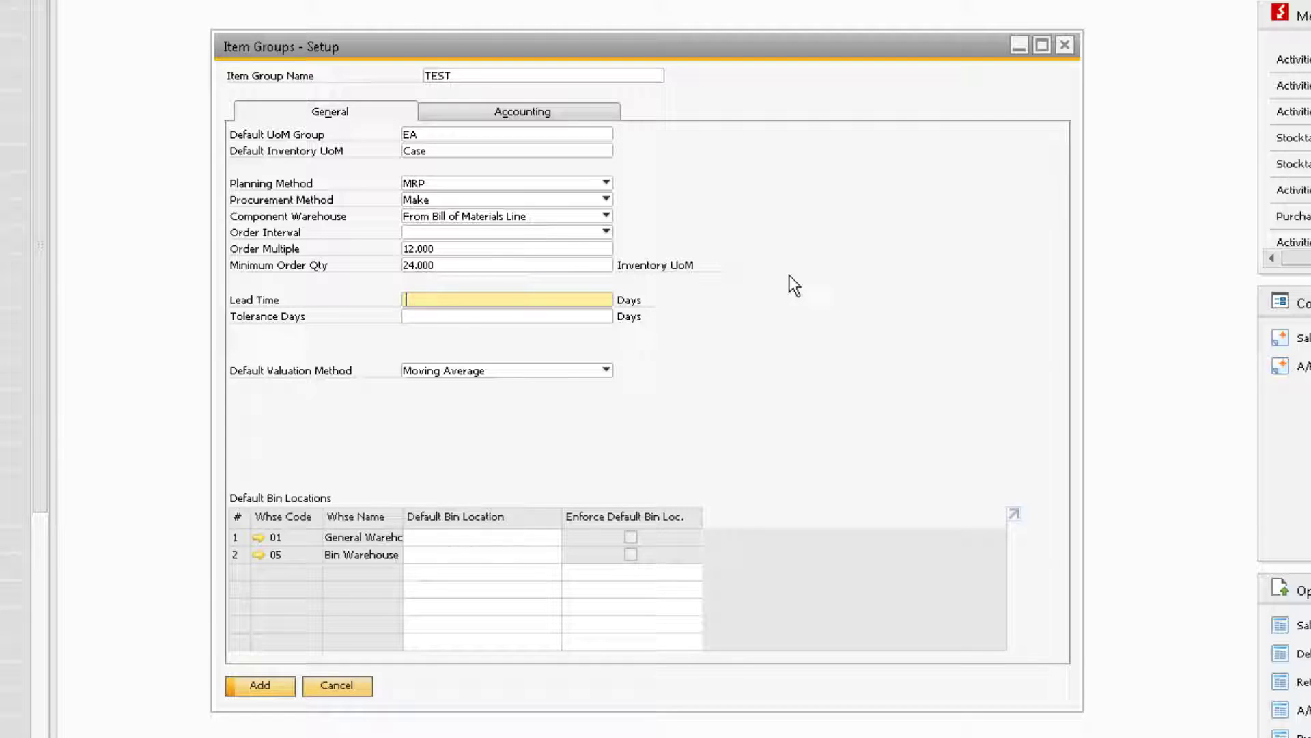
type("5")
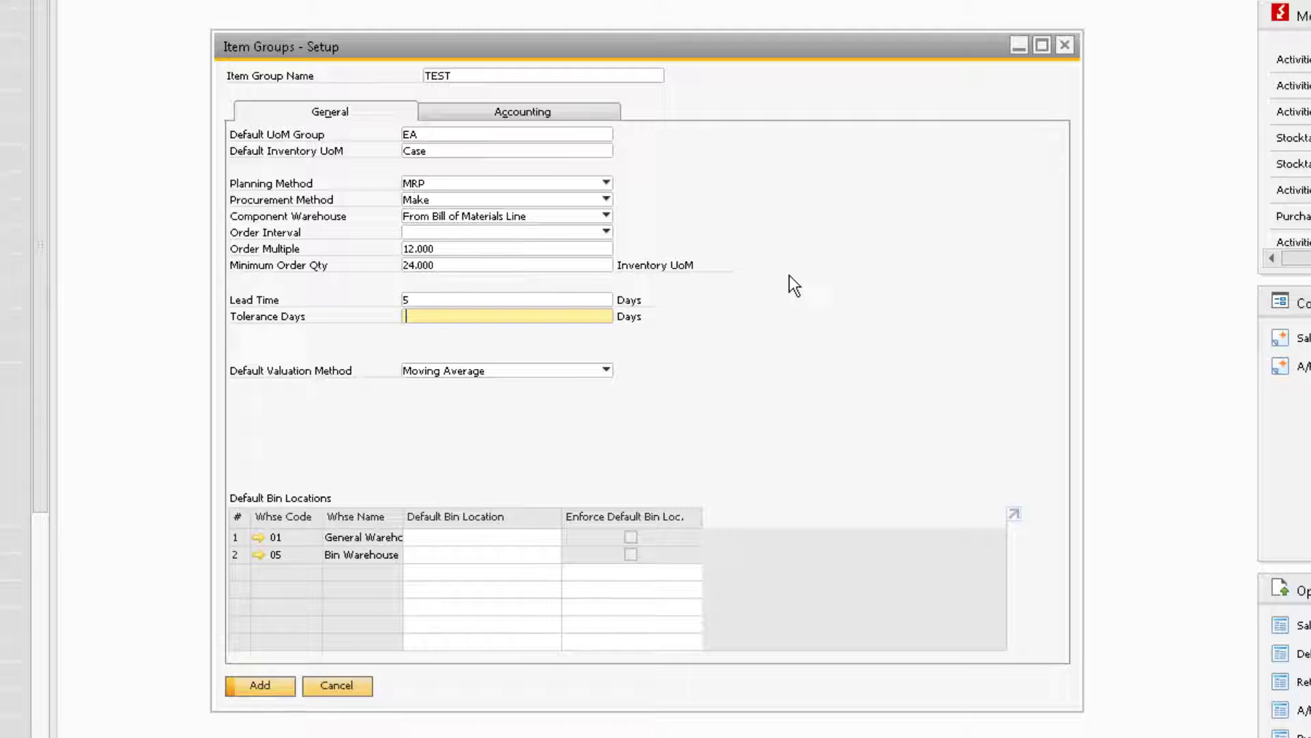
type("0")
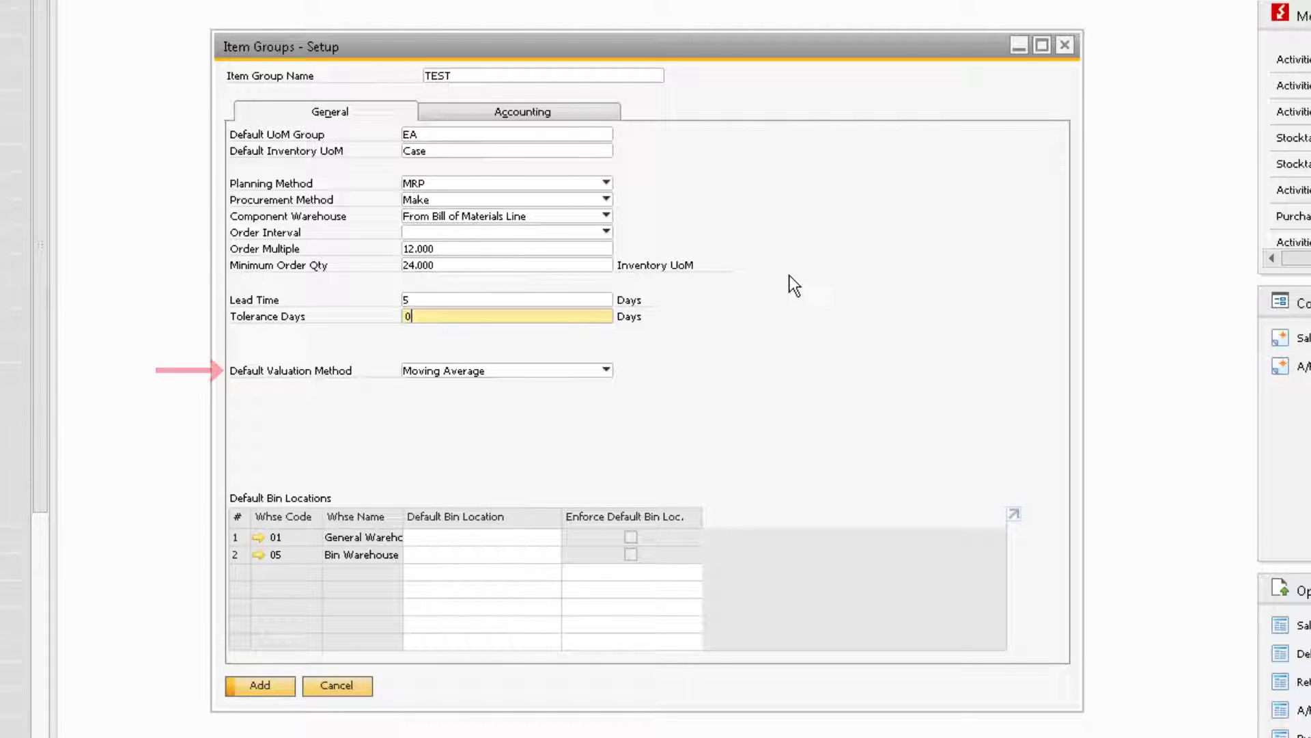
mouse_move(608, 381)
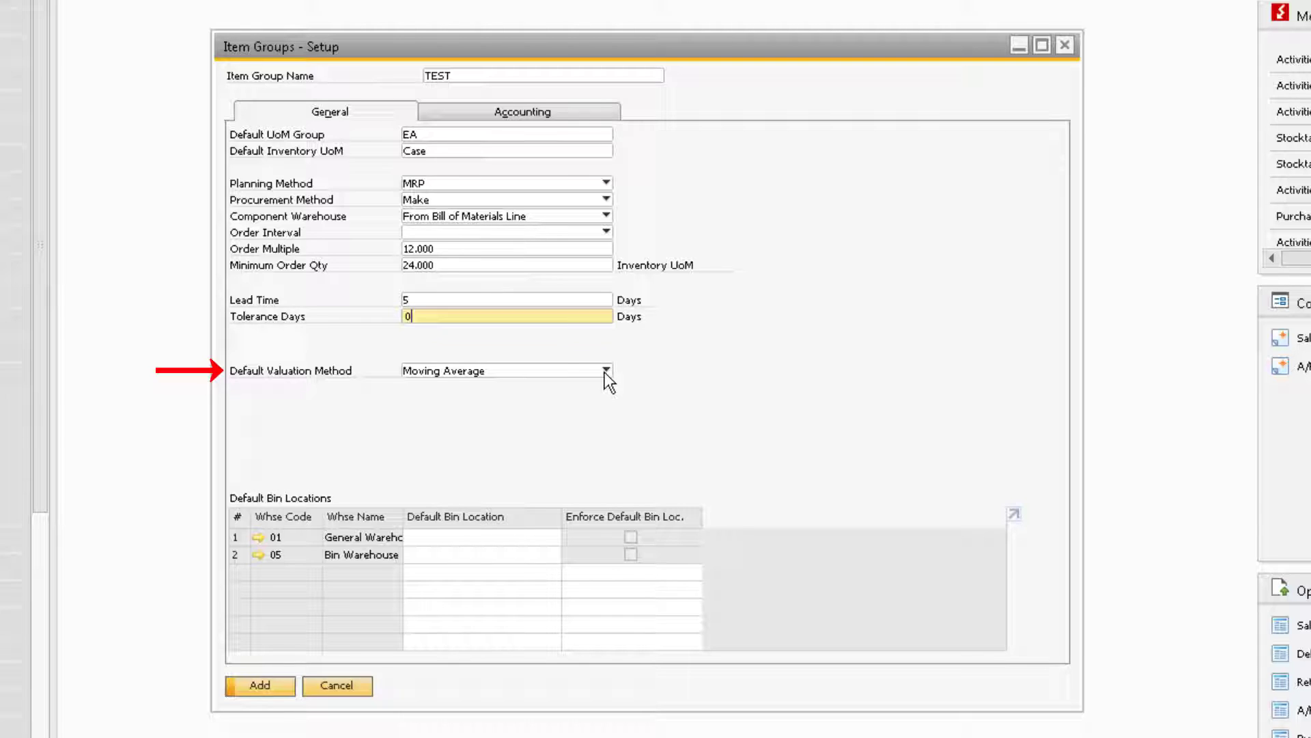
Step: Choose FIFO in the Default Valuation Method dropdown
left_click(603, 369)
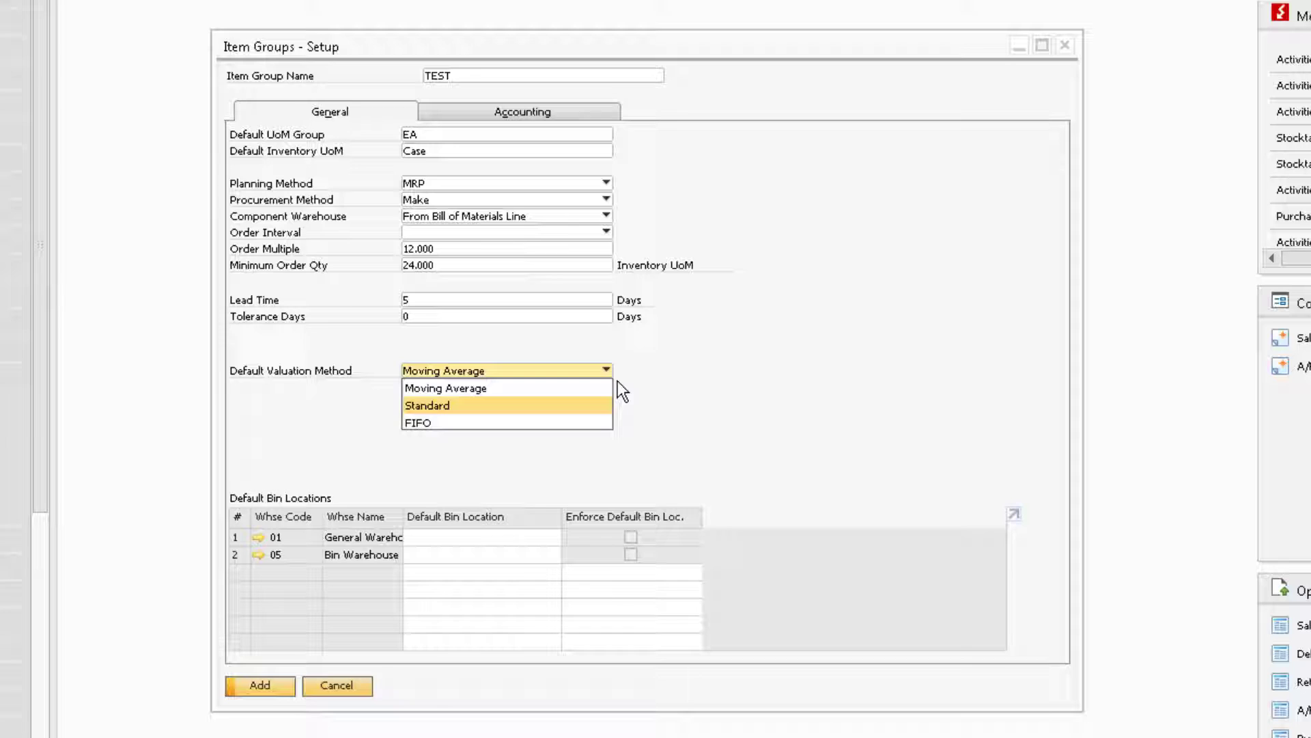
mouse_move(603, 422)
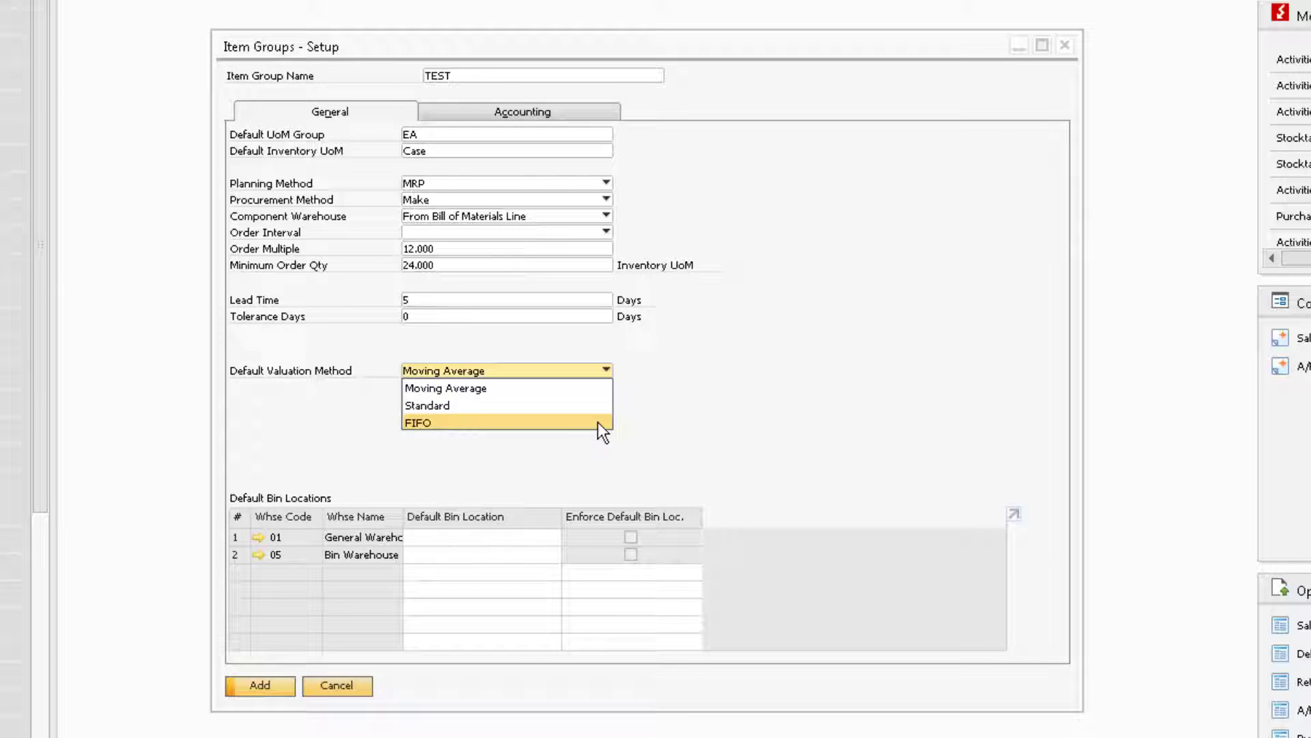
left_click(421, 421)
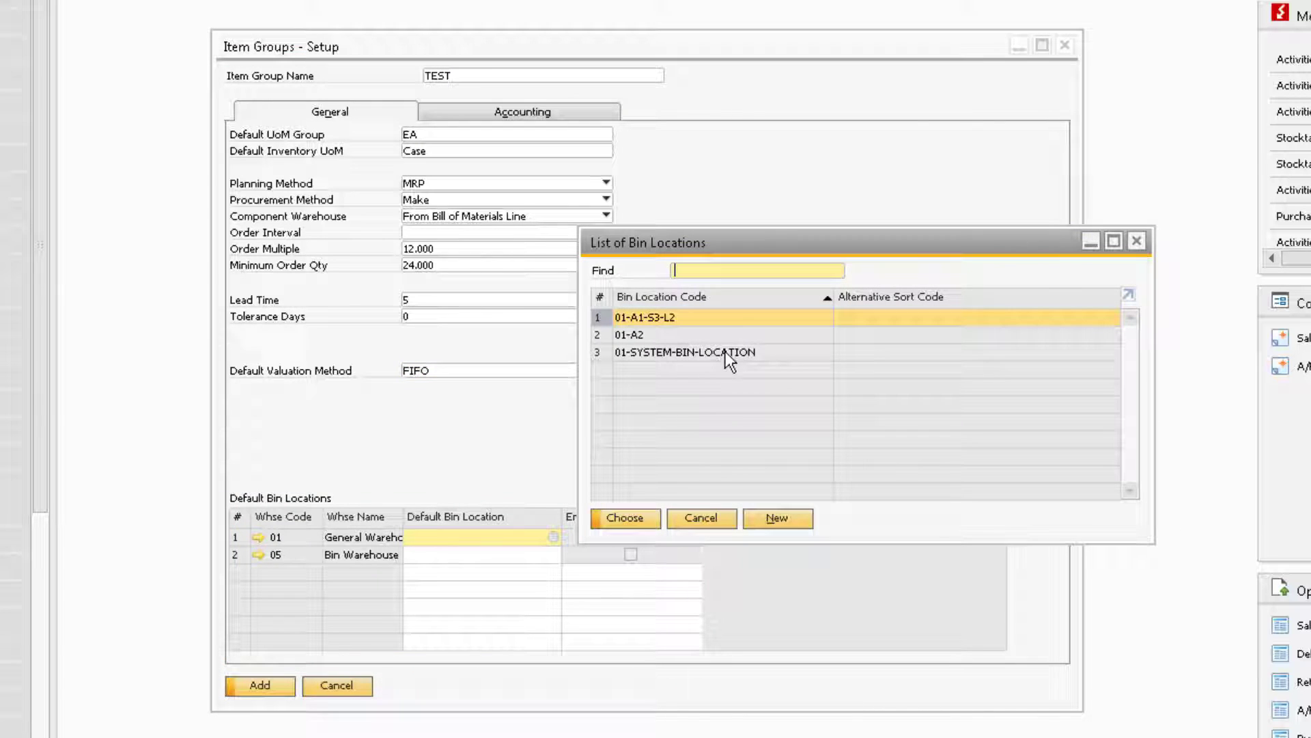
Step: Assign bin 01-A1-S3-L2 to warehouse 01 and enforce the default bin
left_click(623, 518)
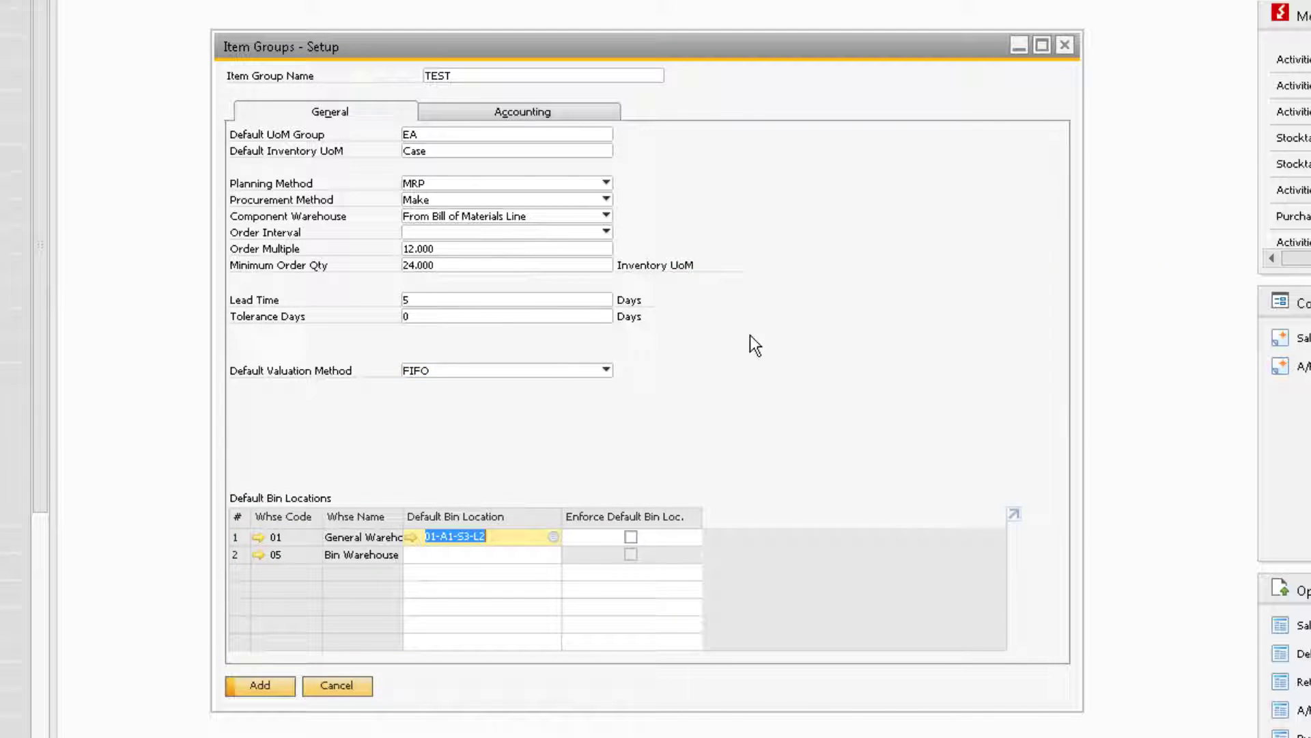
mouse_move(715, 457)
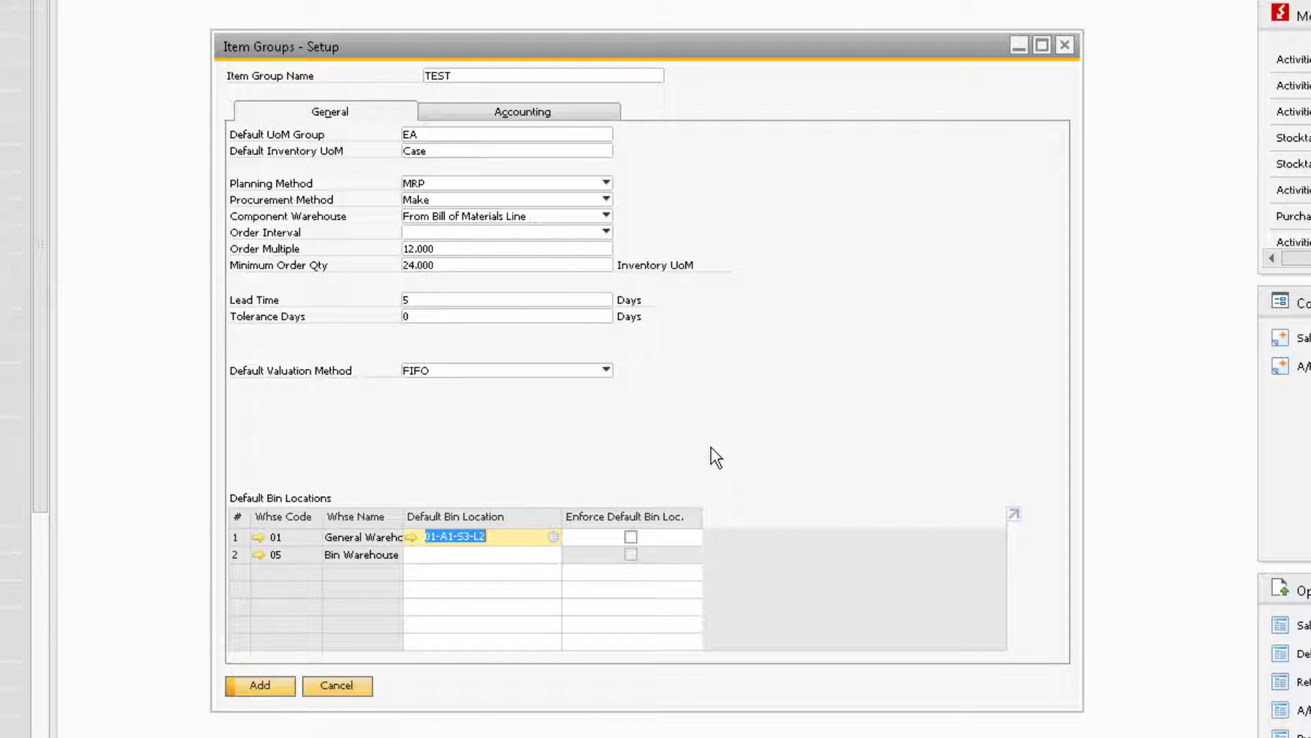
mouse_move(719, 462)
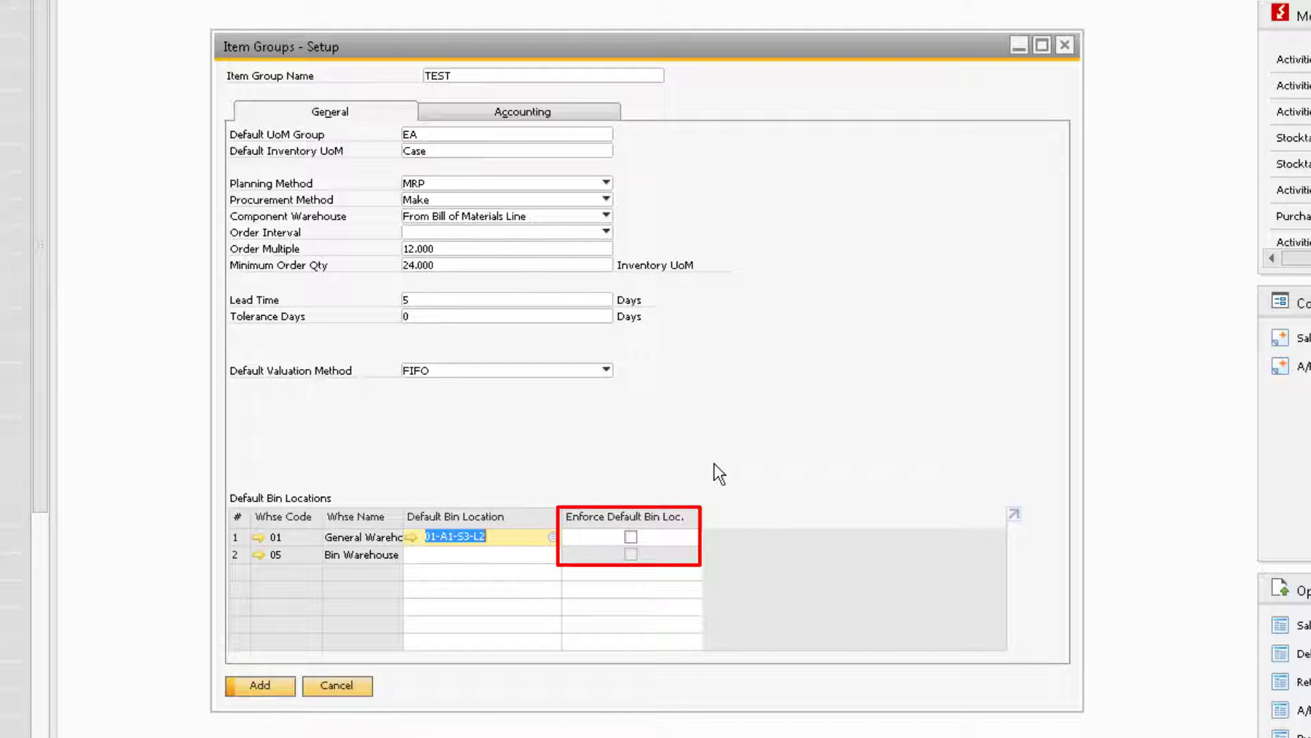
left_click(631, 536)
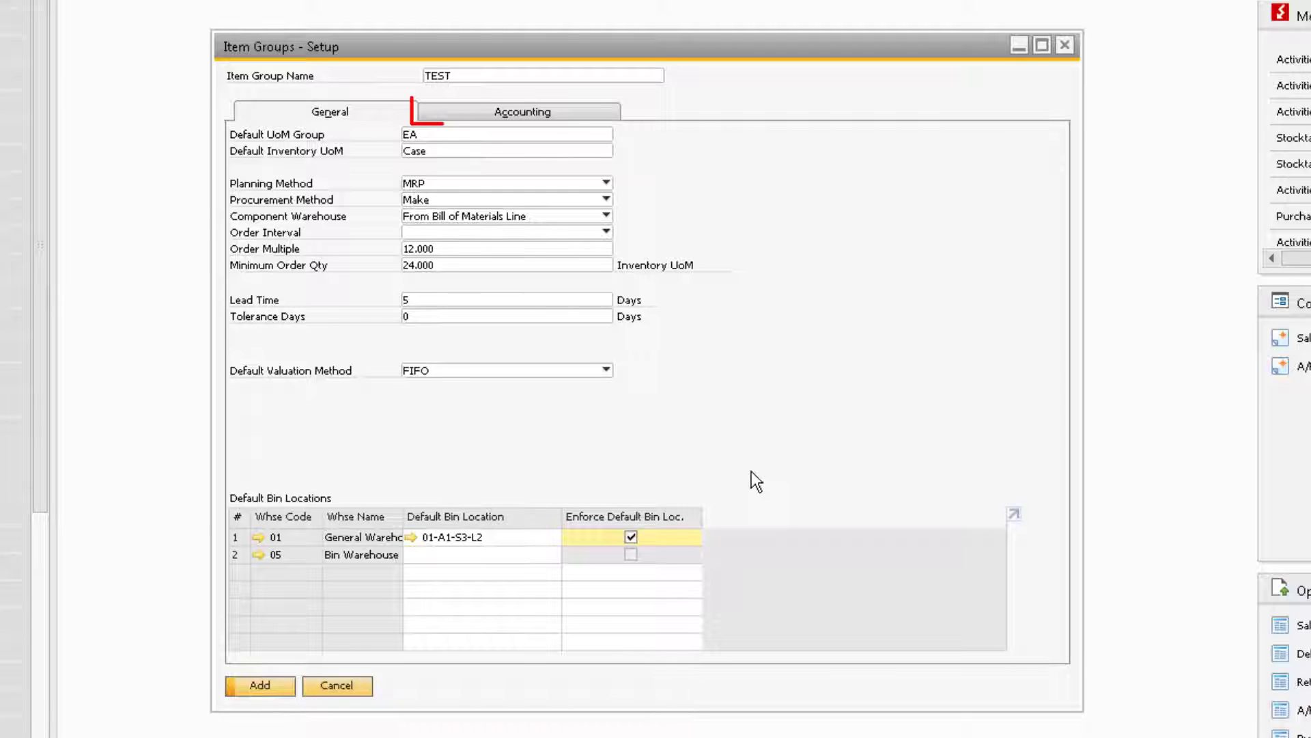
Step: Review the default G/L accounts on the Accounting tab and add the TEST group
left_click(521, 111)
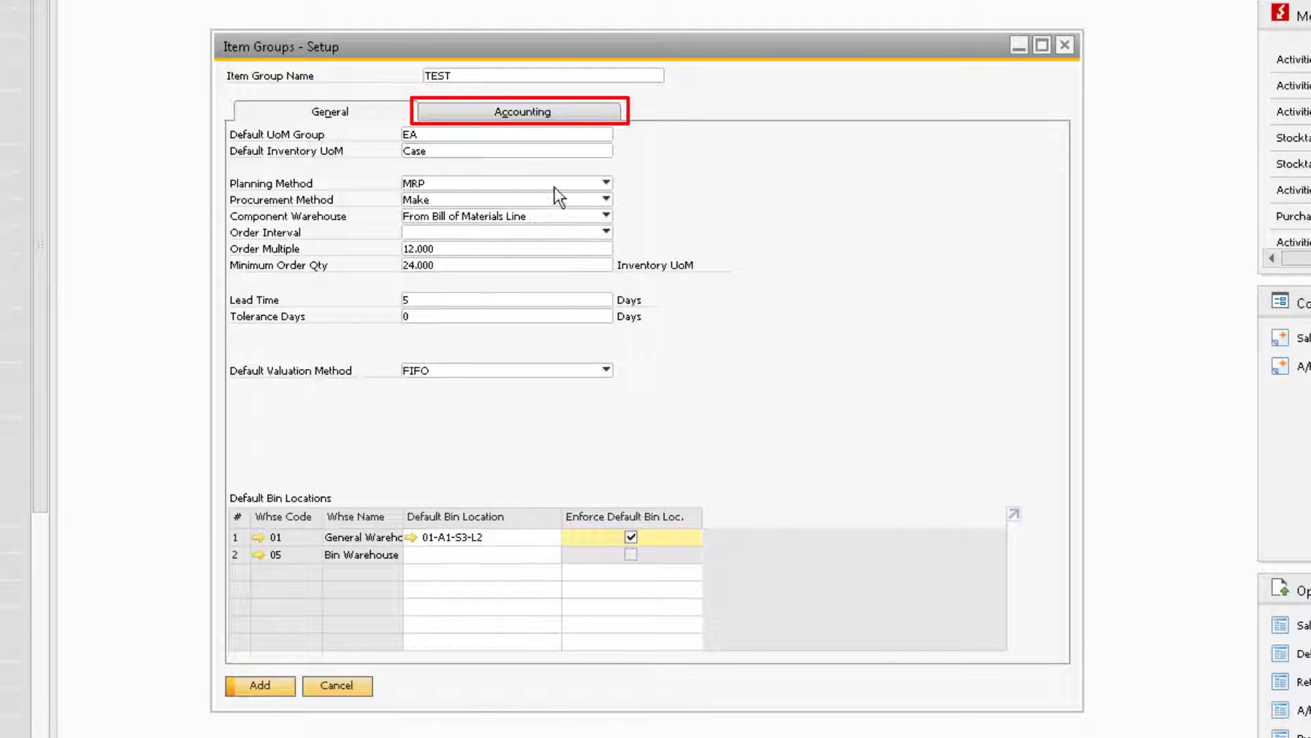
left_click(521, 111)
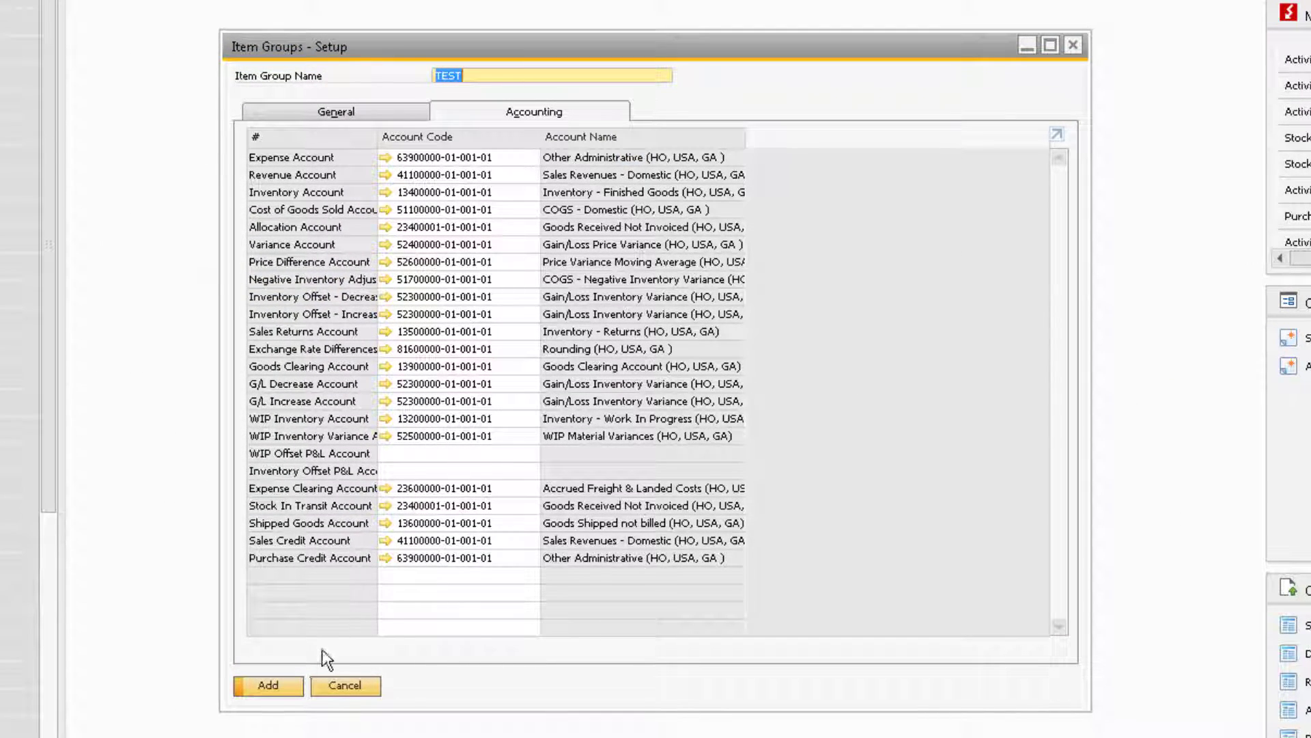
left_click(268, 686)
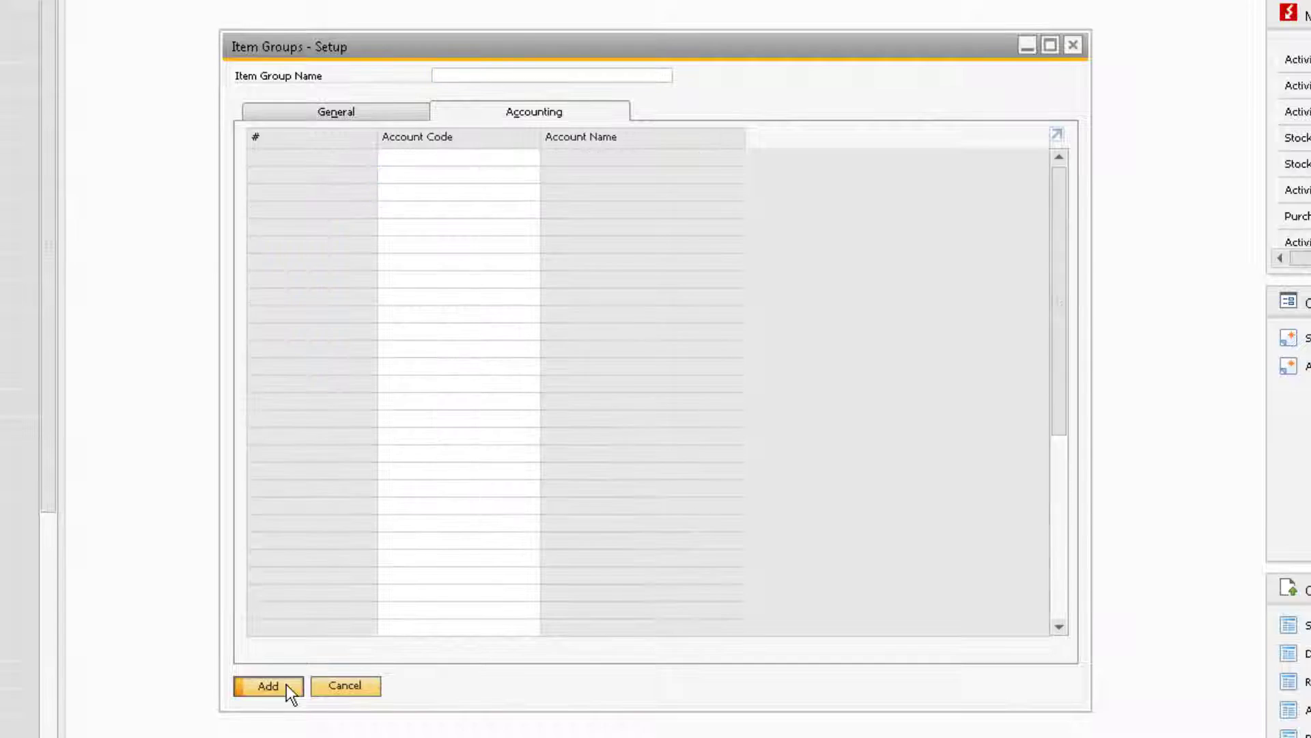
left_click(267, 686)
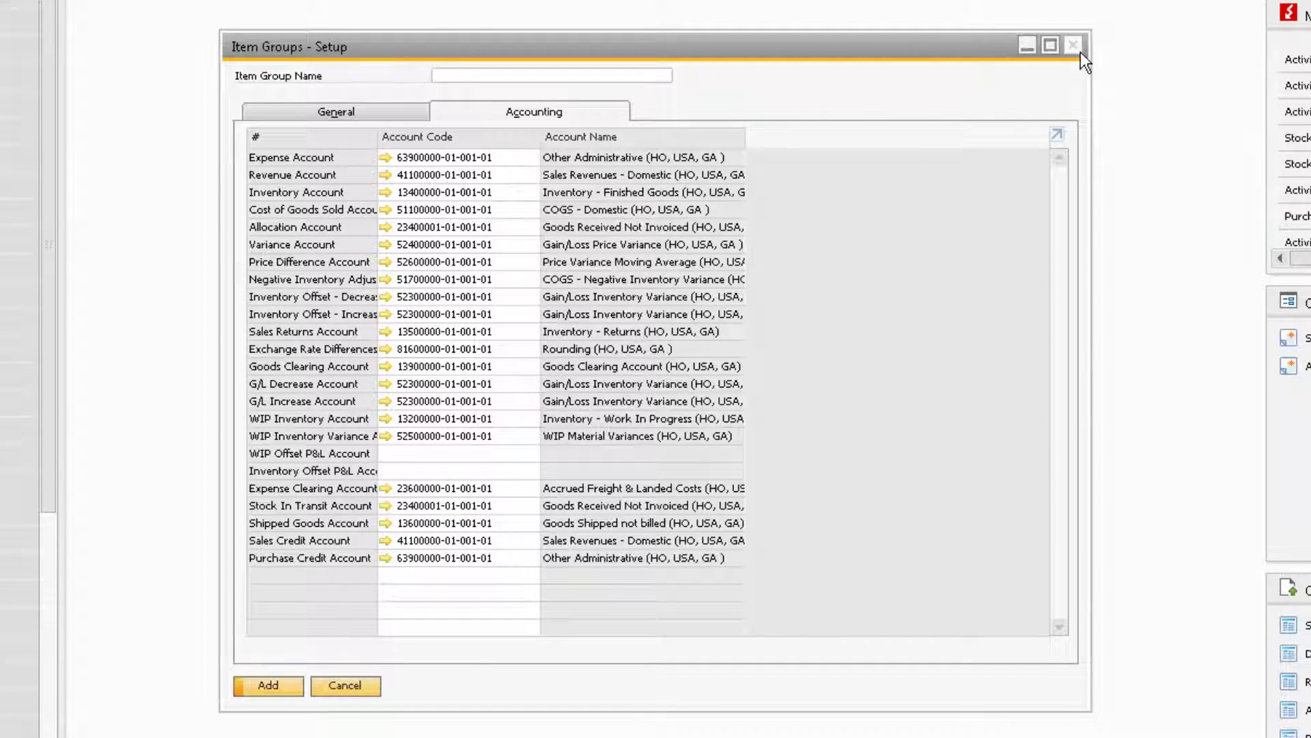
Step: Close Item Groups setup and scroll the LBSi page down to Why LBSi
left_click(1073, 46)
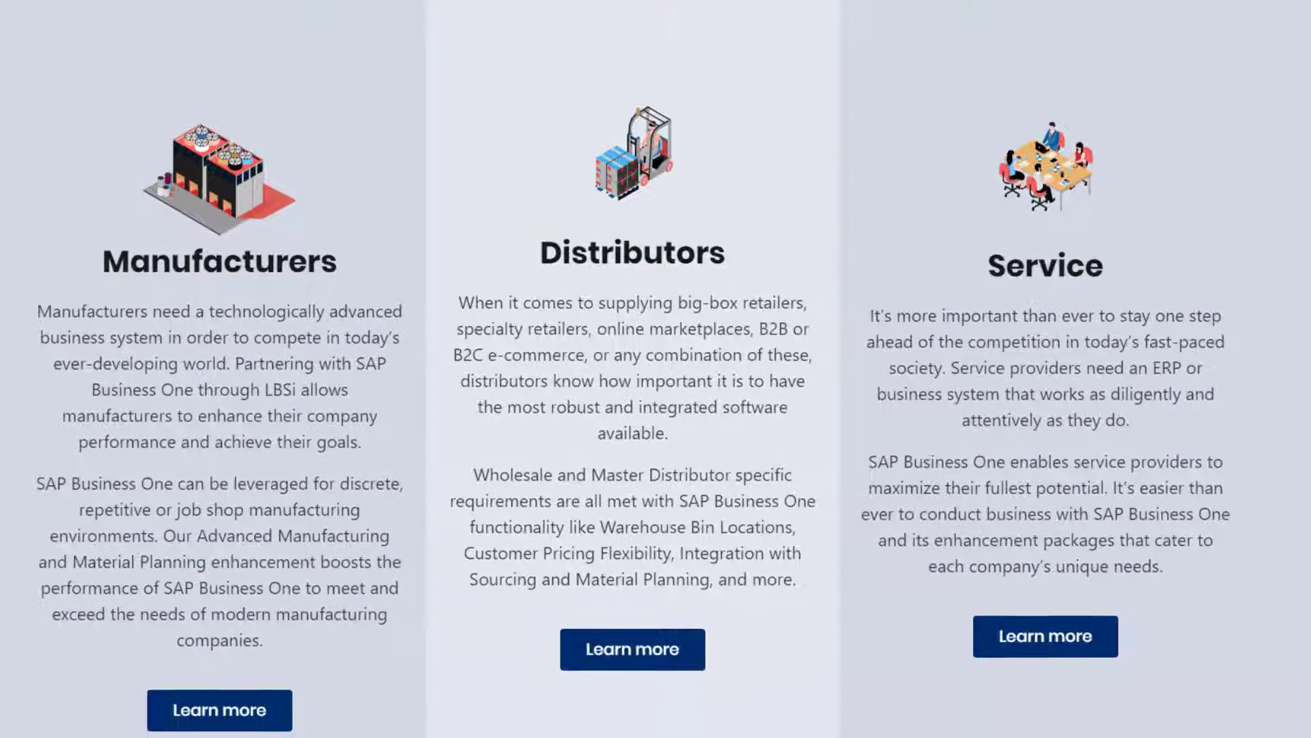
scroll("down", 3)
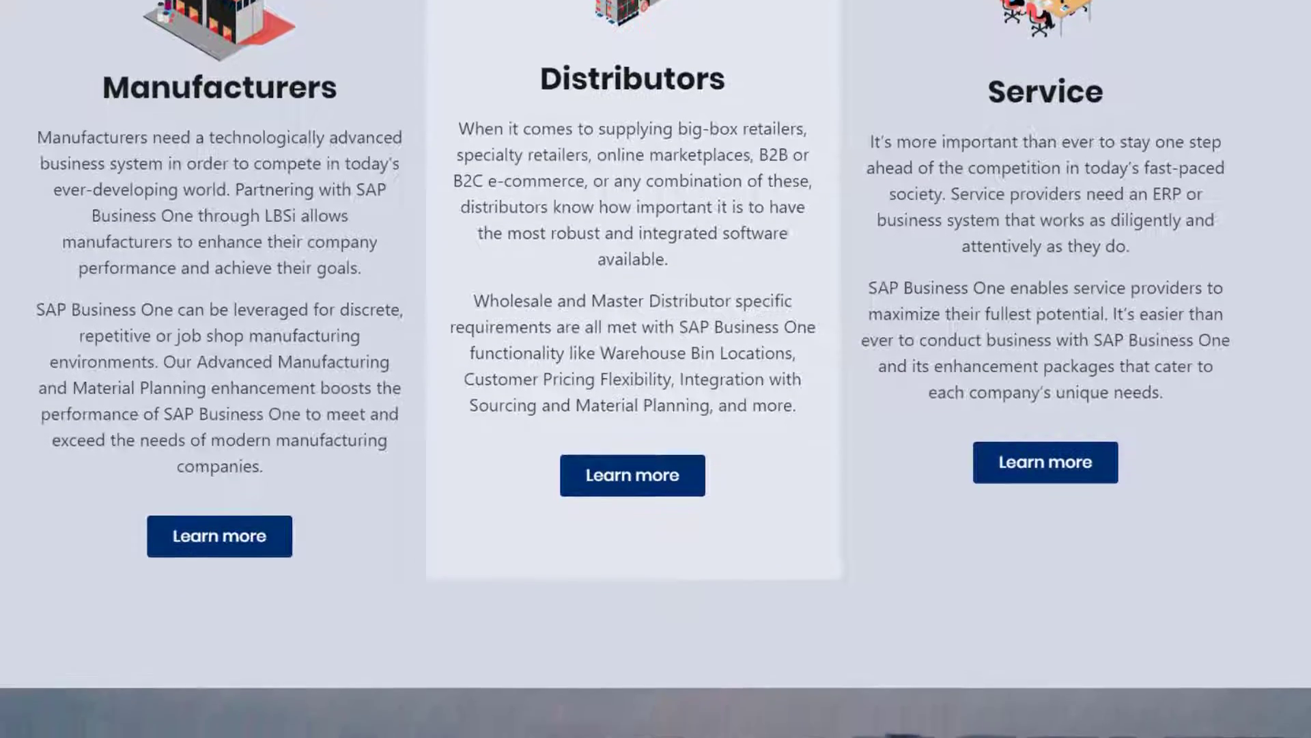
scroll("down", 3)
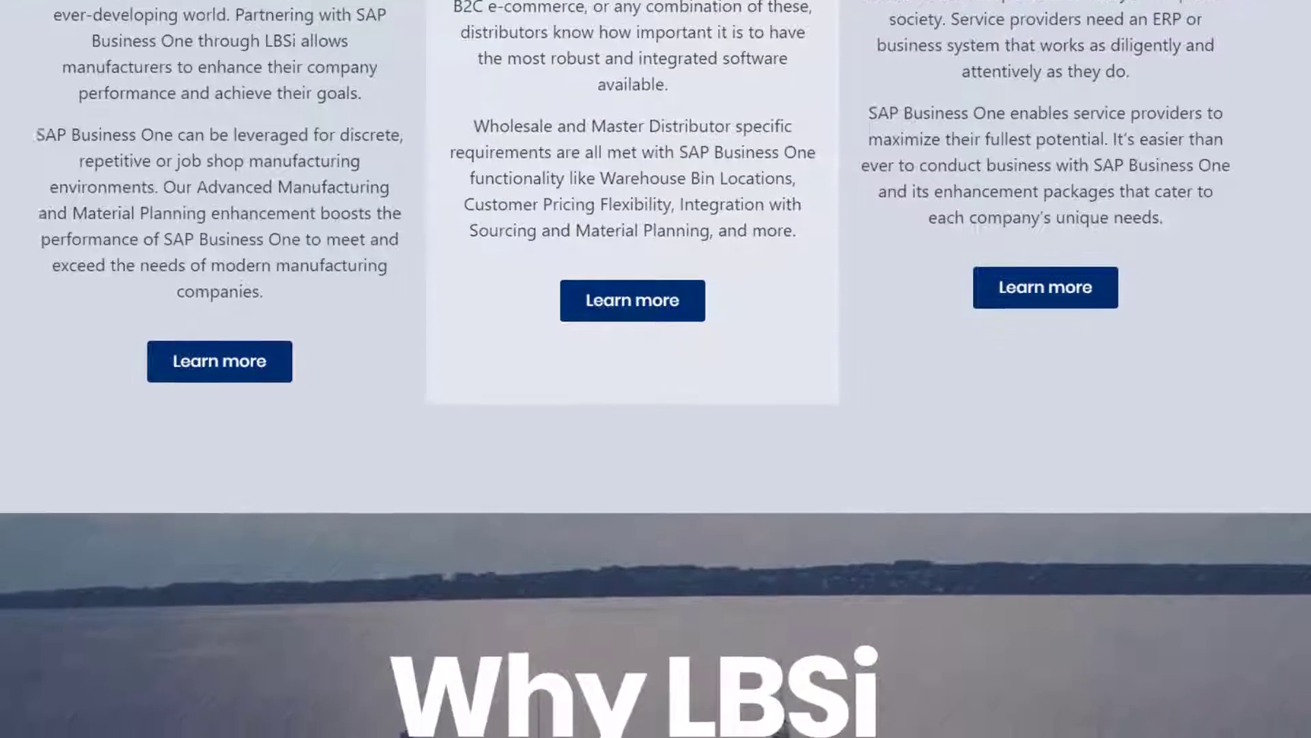
scroll("down", 3)
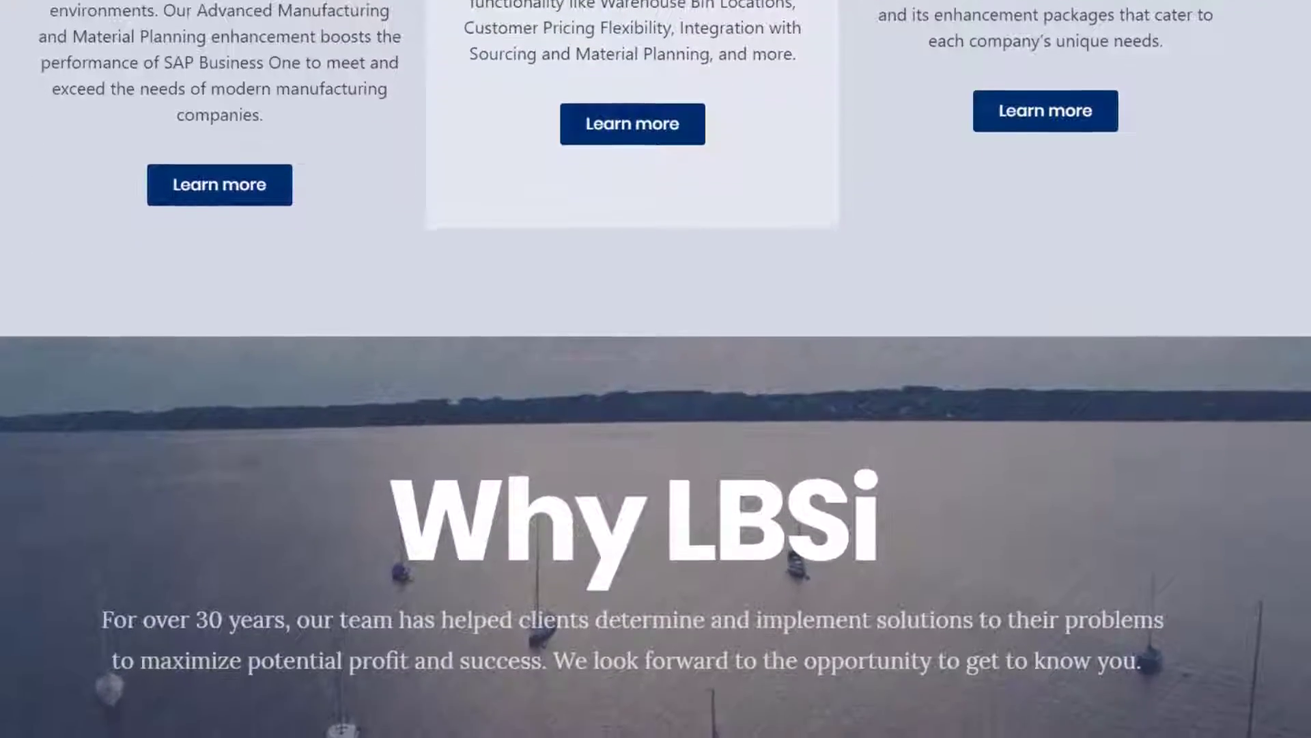
scroll("down", 3)
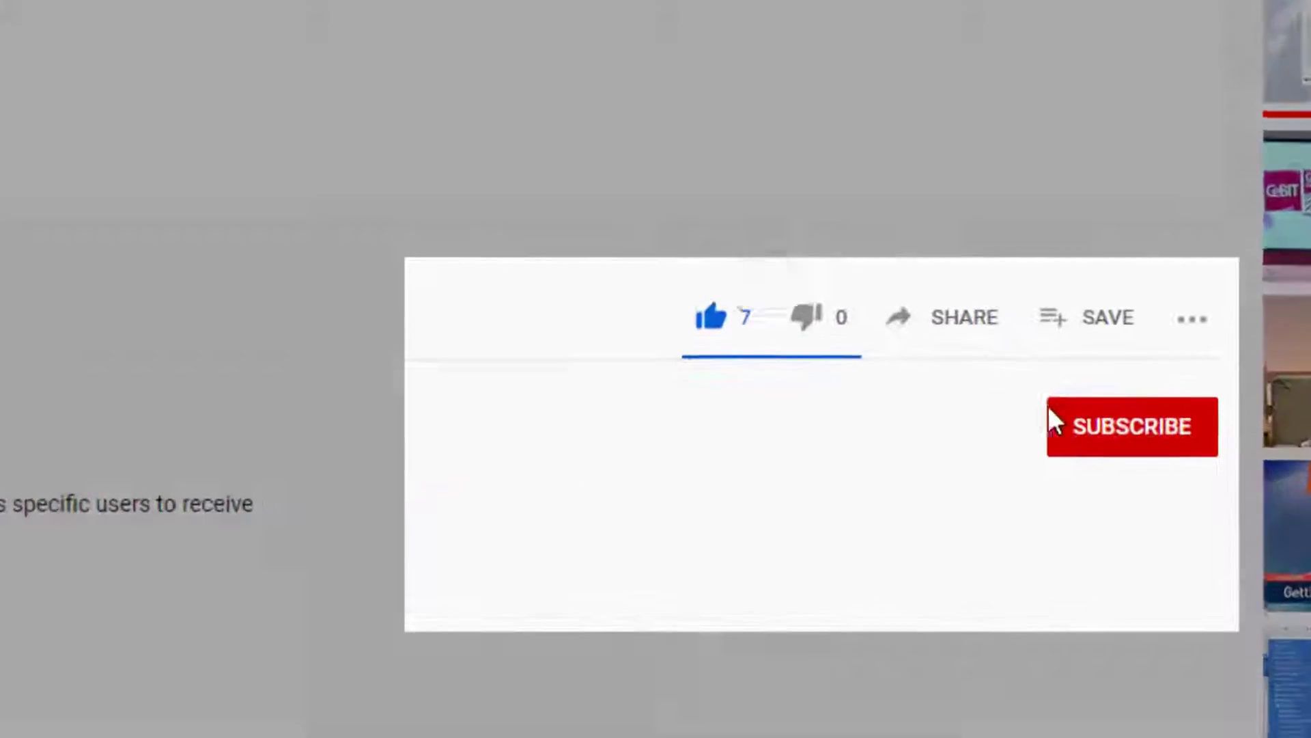
Step: Subscribe to the YouTube channel below the video
left_click(1131, 425)
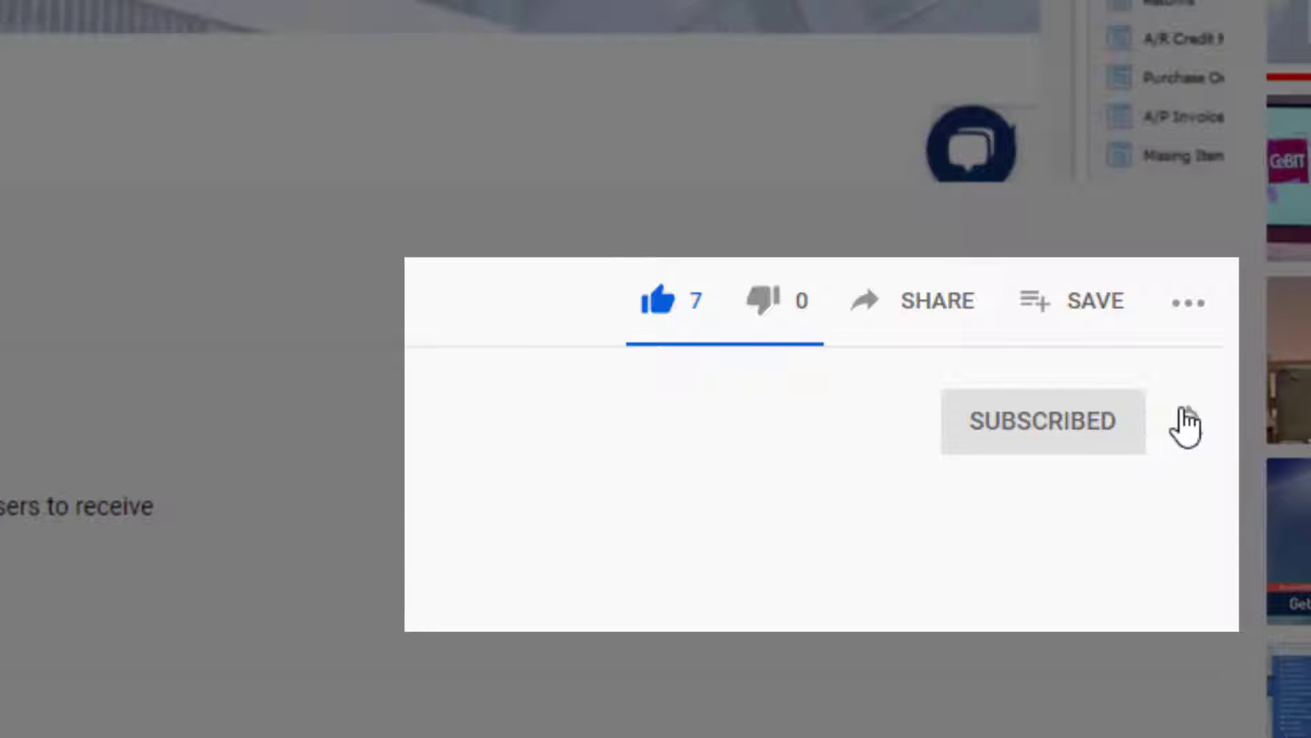
left_click(1188, 421)
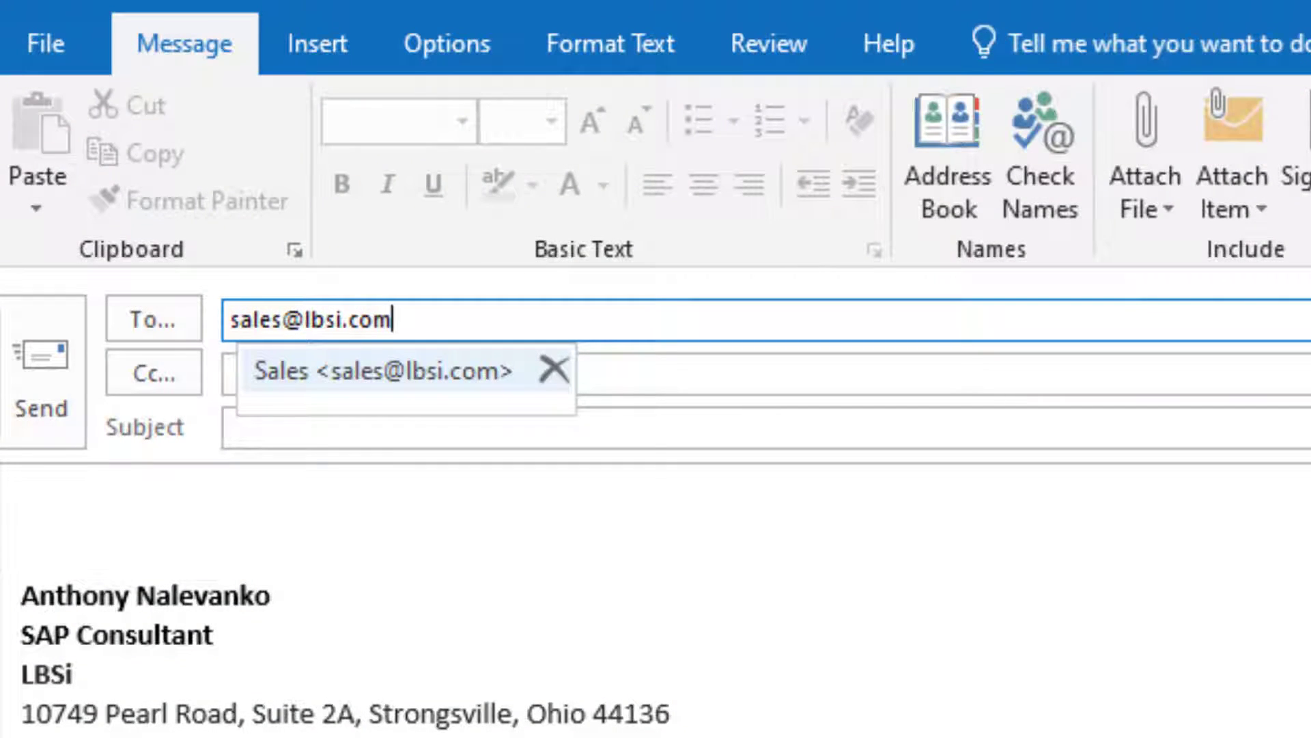
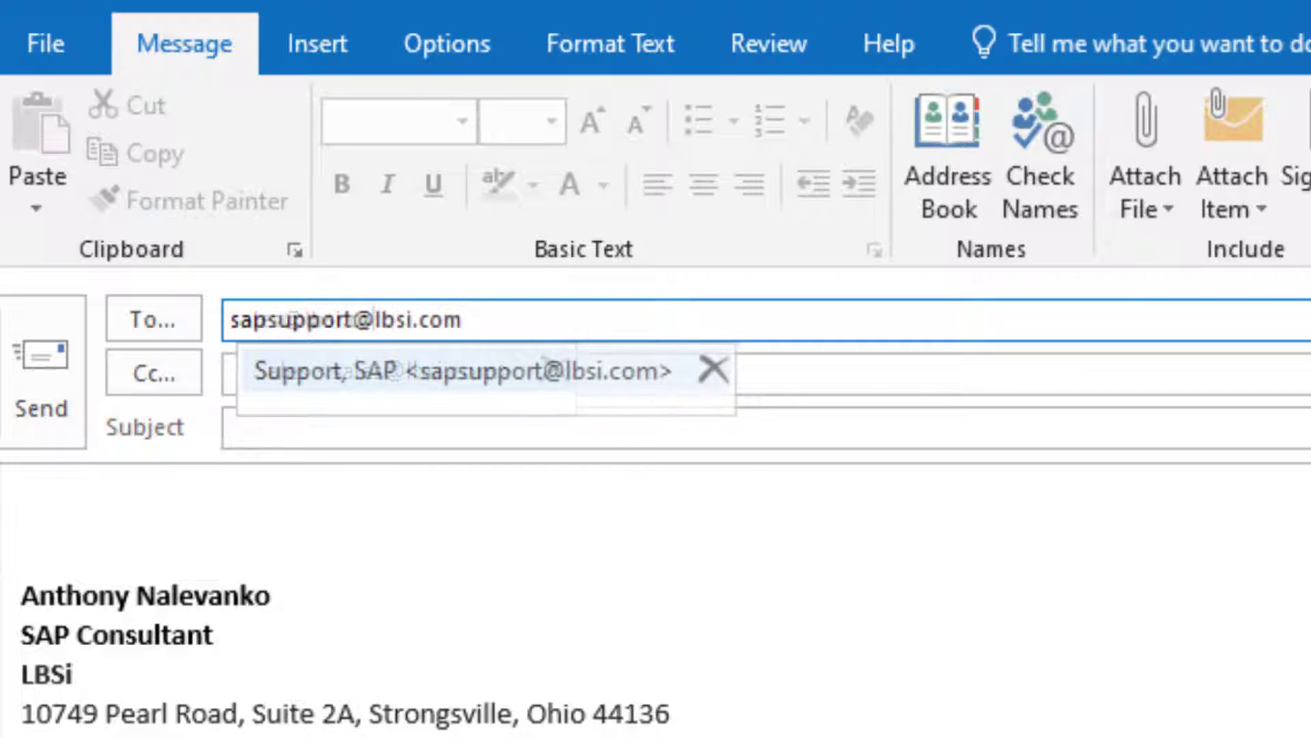